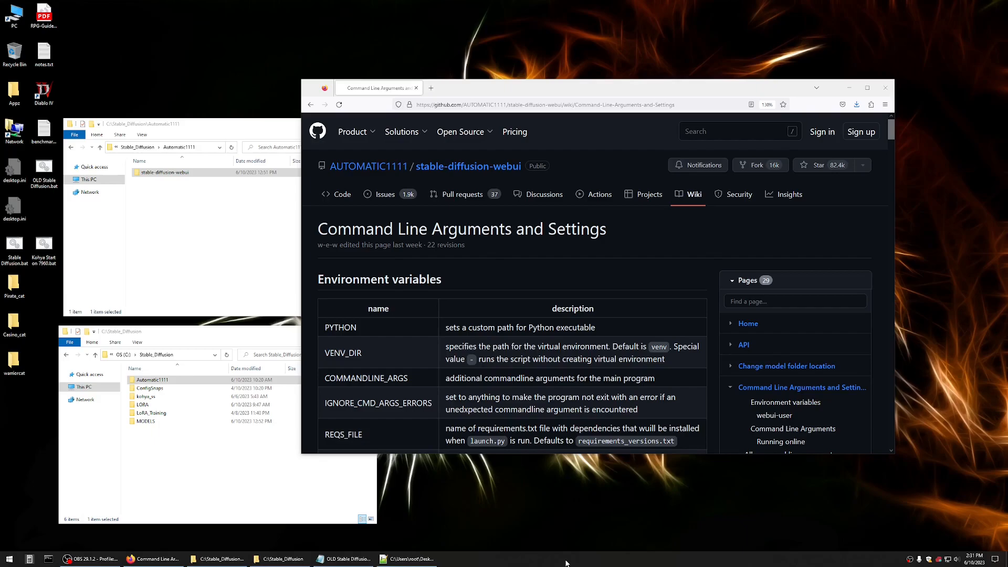
{"action": "mouse_move", "coordinate": [580, 499]}
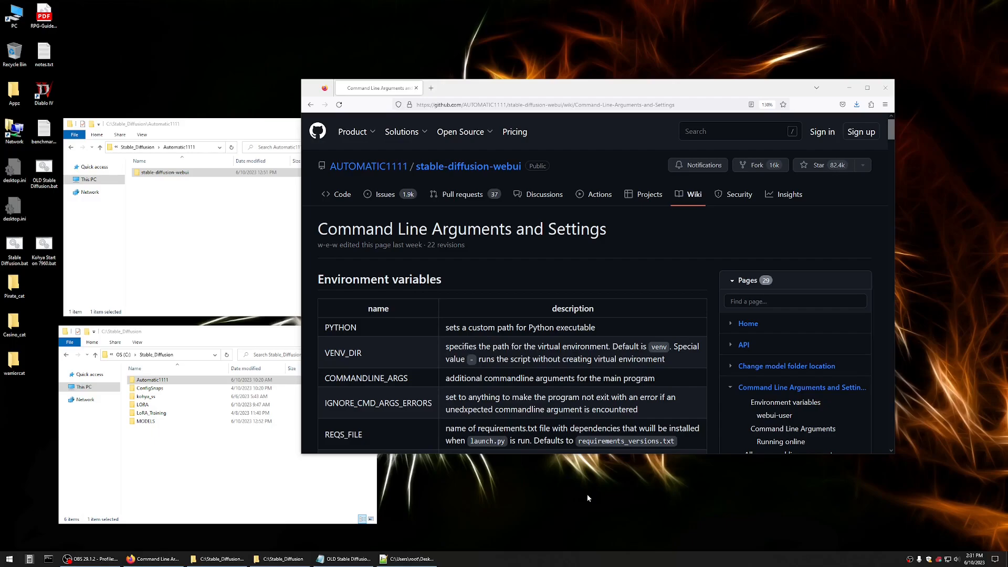
{"action": "mouse_move", "coordinate": [603, 495]}
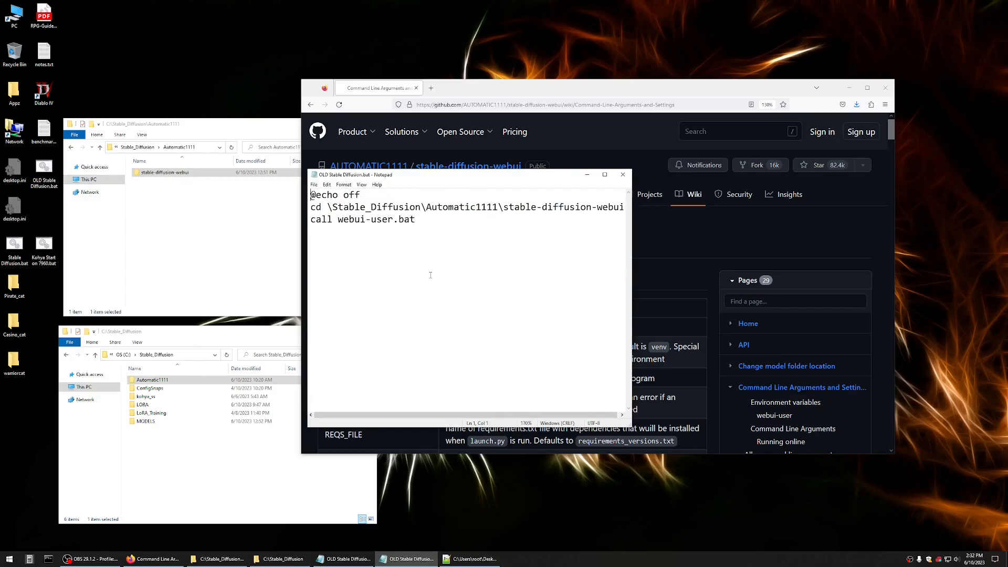
{"action": "mouse_move", "coordinate": [495, 277]}
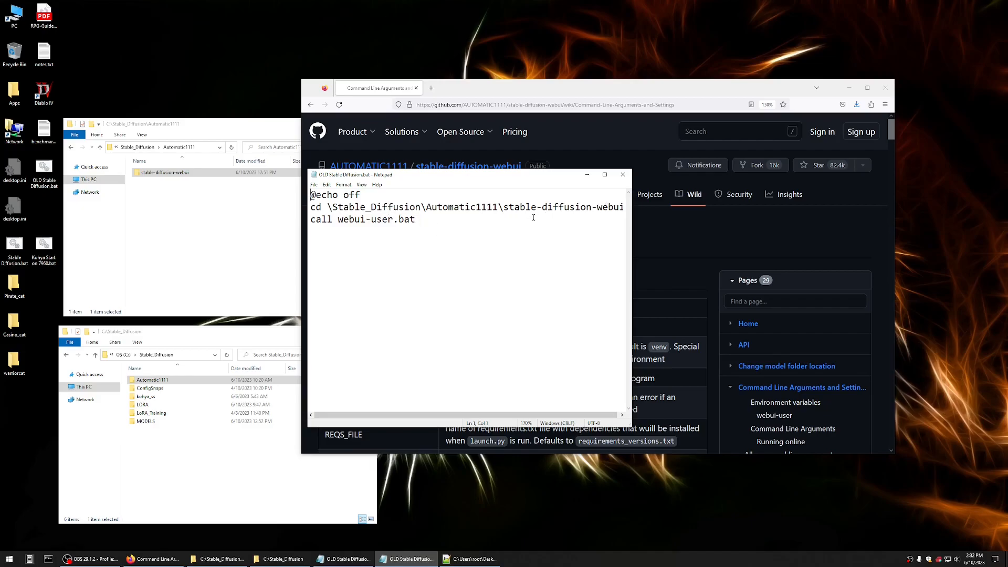
Highlight the webui-user.bat name called by OLD Stable Diffusion.bat
{"action": "double_click", "coordinate": [376, 219]}
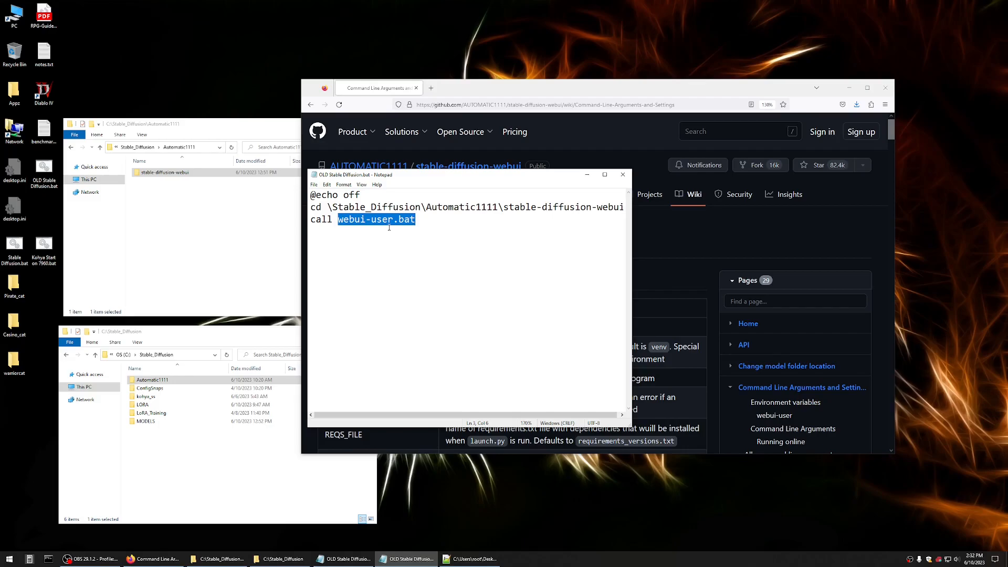
{"action": "mouse_move", "coordinate": [334, 276]}
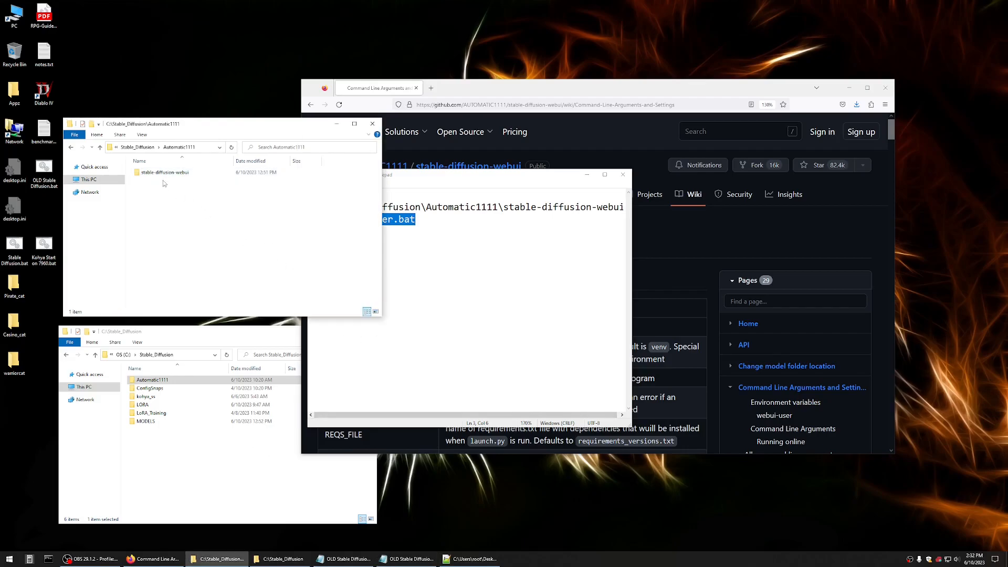
View webui-user.bat from the stable-diffusion-webui folder with its rem git pull and COMMANDLINE_ARGS lines
{"action": "double_click", "coordinate": [164, 172]}
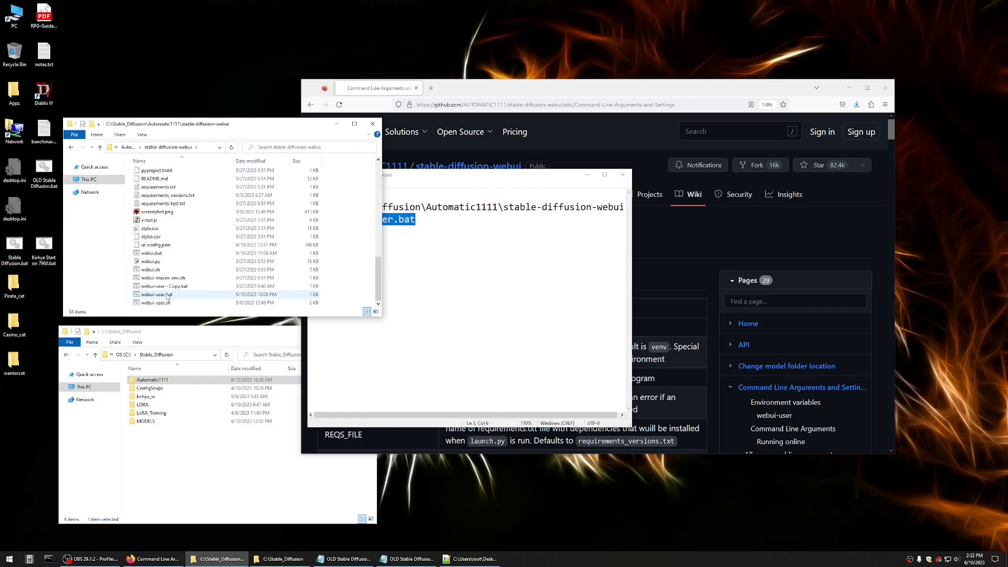
{"action": "double_click", "coordinate": [158, 293]}
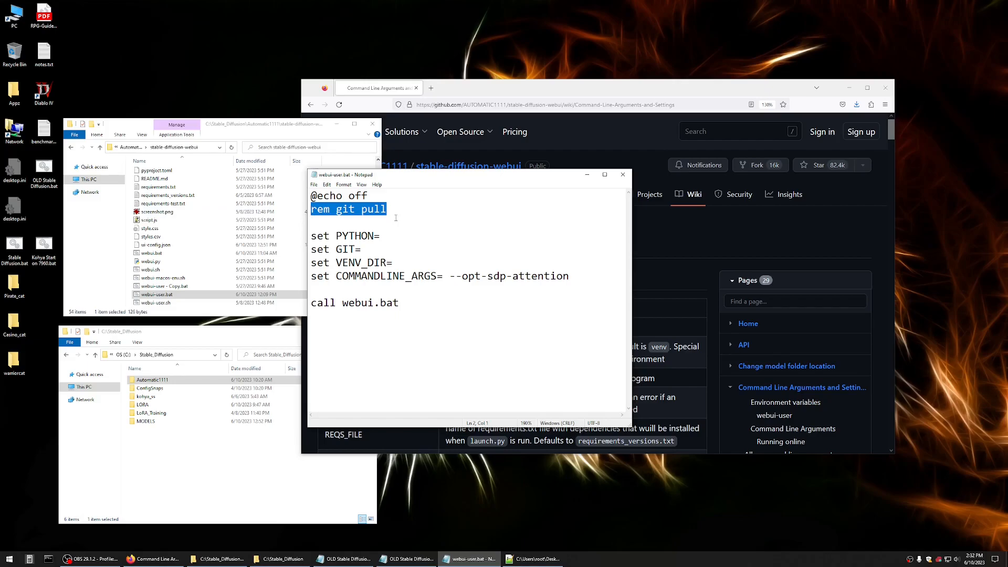
{"action": "mouse_move", "coordinate": [375, 242]}
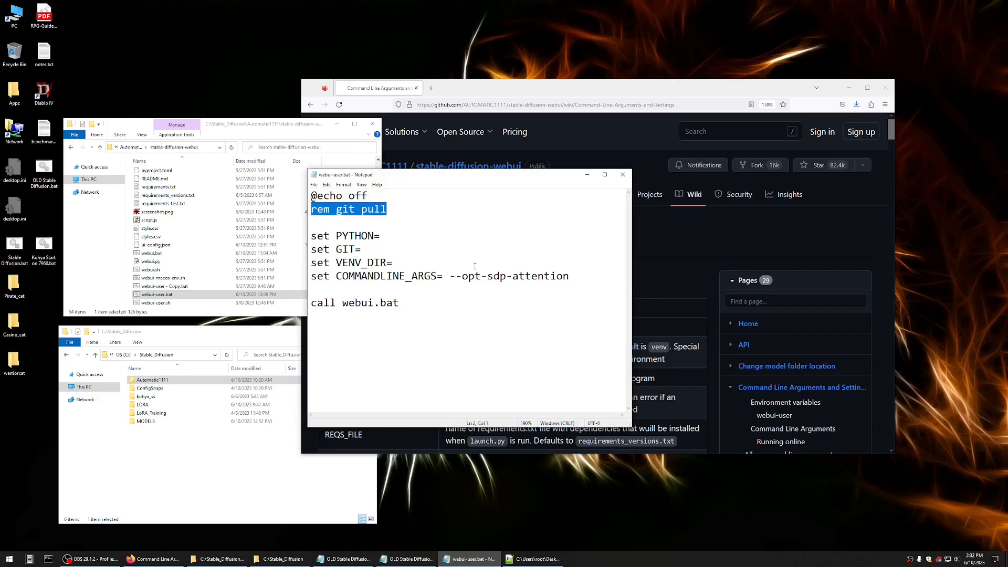
{"action": "mouse_move", "coordinate": [376, 282]}
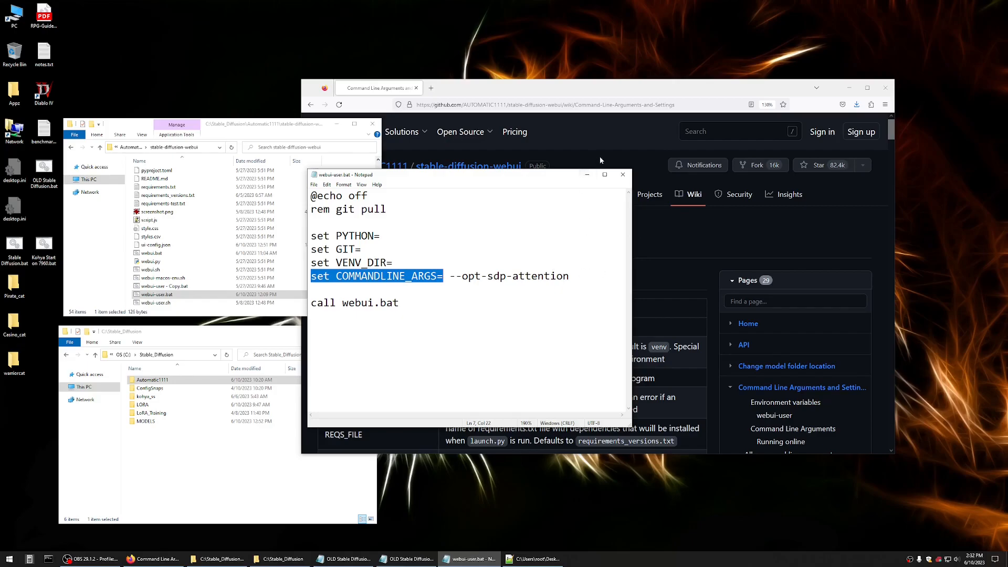
Move webui-user.bat aside and scroll the wiki to the --ckpt-dir, --vae-dir and *-models-path rows
{"action": "left_click_drag", "start_coordinate": [463, 174], "coordinate": [315, 250]}
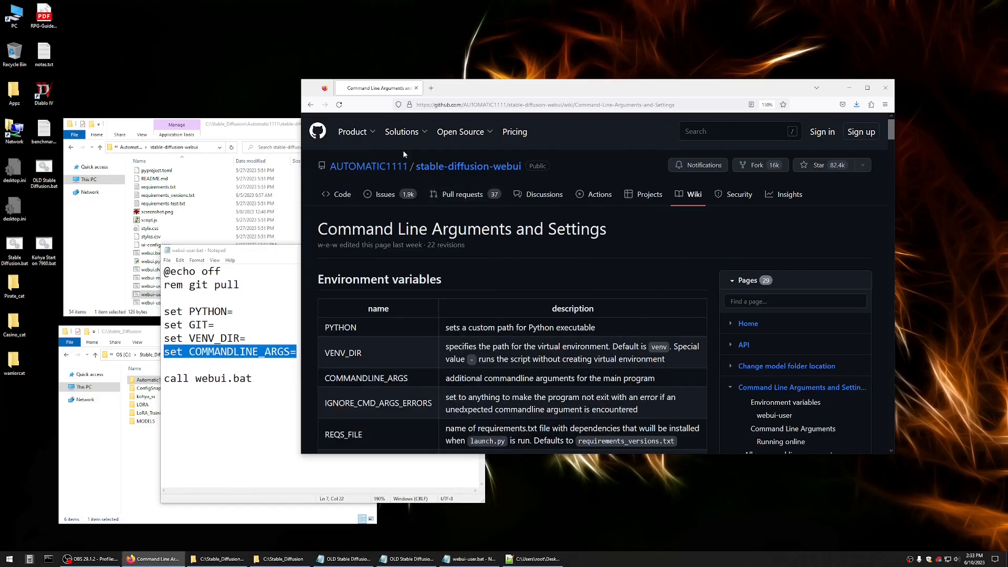
{"action": "mouse_move", "coordinate": [548, 269]}
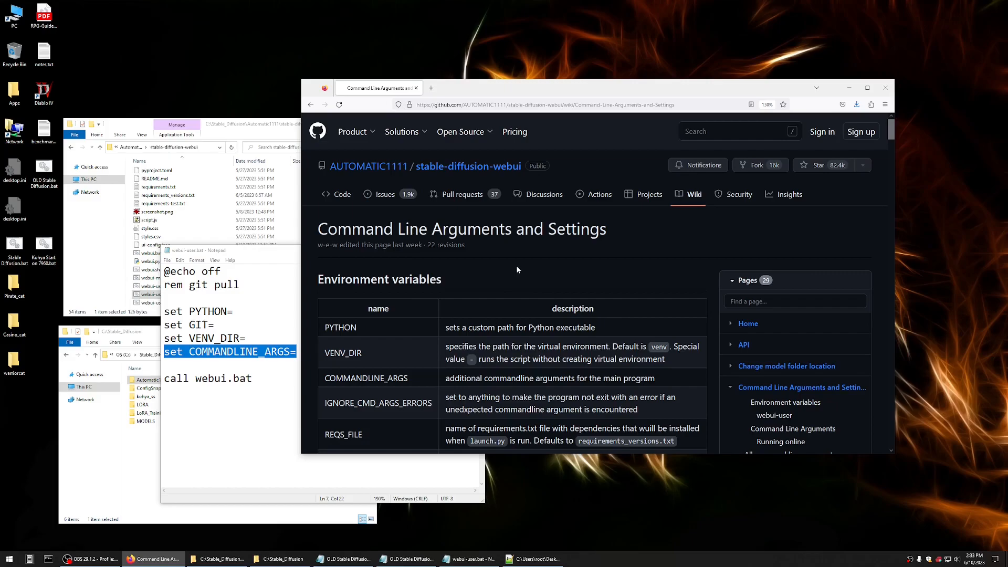
{"action": "scroll", "scroll_direction": "down", "scroll_amount": 3}
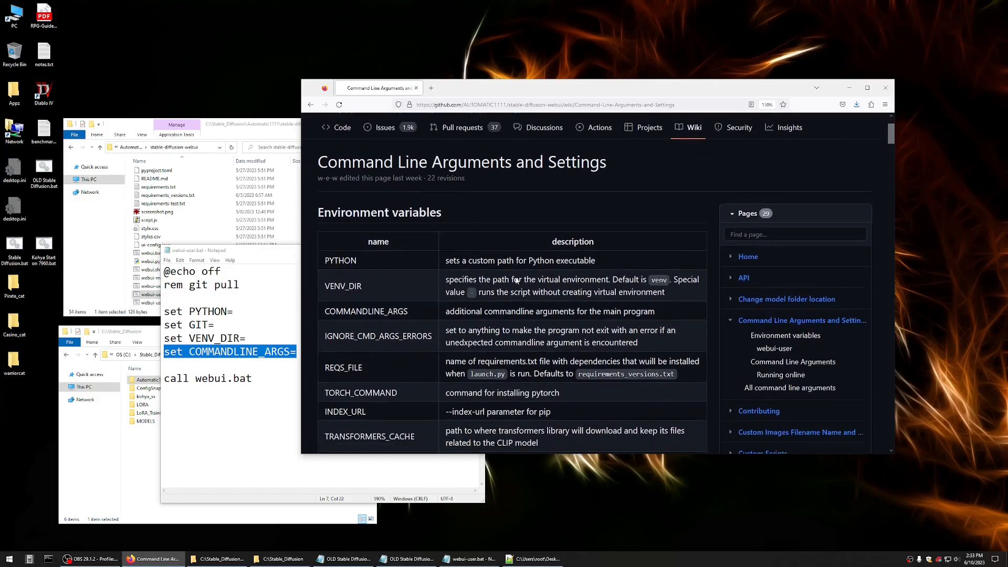
{"action": "scroll", "scroll_direction": "down", "scroll_amount": 3}
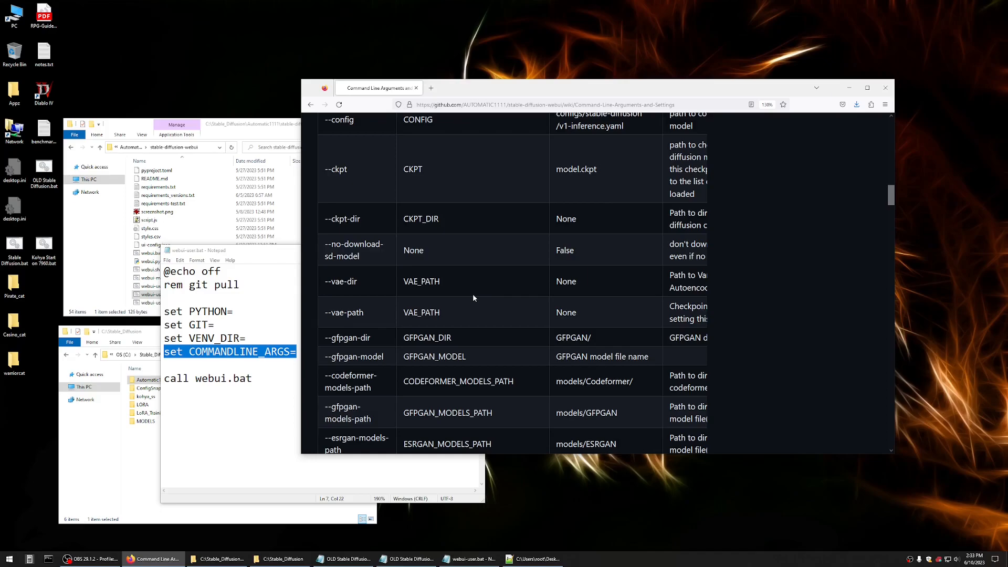
{"action": "mouse_move", "coordinate": [505, 360]}
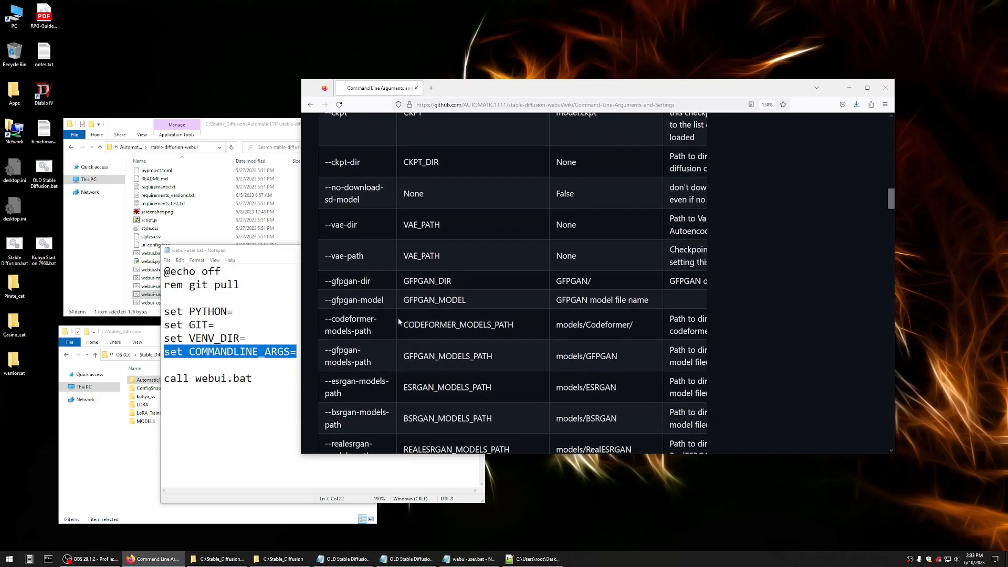
{"action": "scroll", "scroll_direction": "down", "scroll_amount": 3}
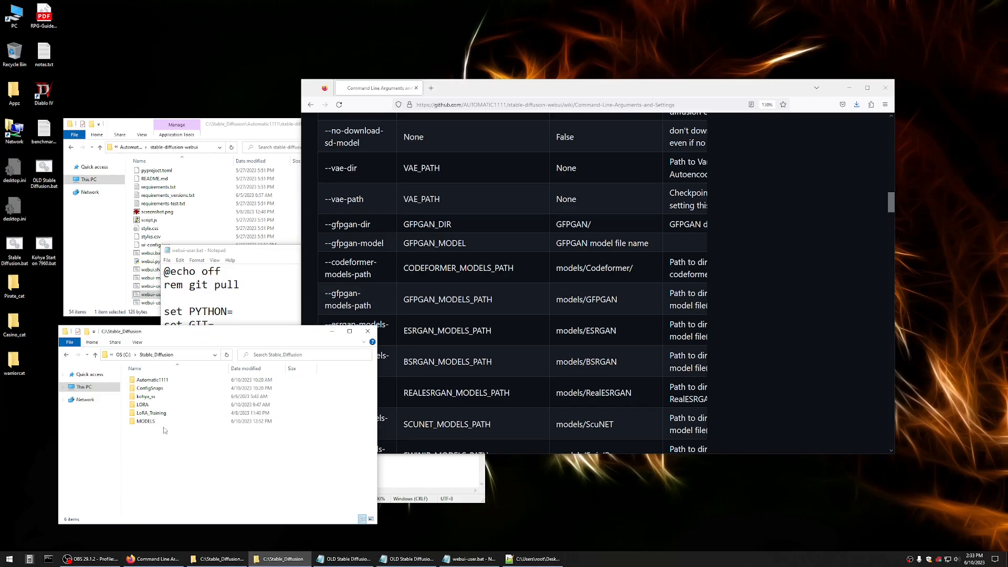
{"action": "left_click", "coordinate": [145, 421]}
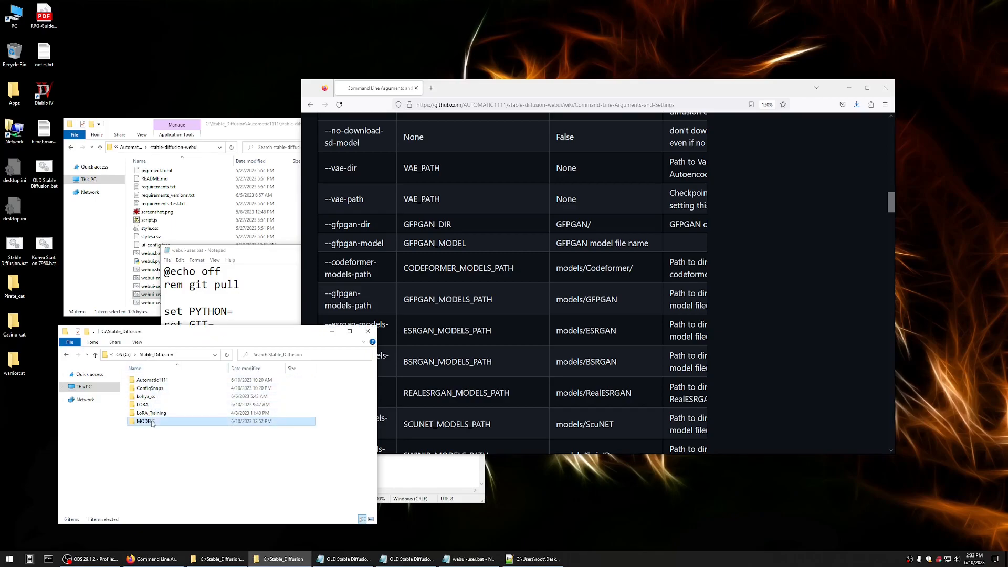
{"action": "left_click", "coordinate": [152, 379]}
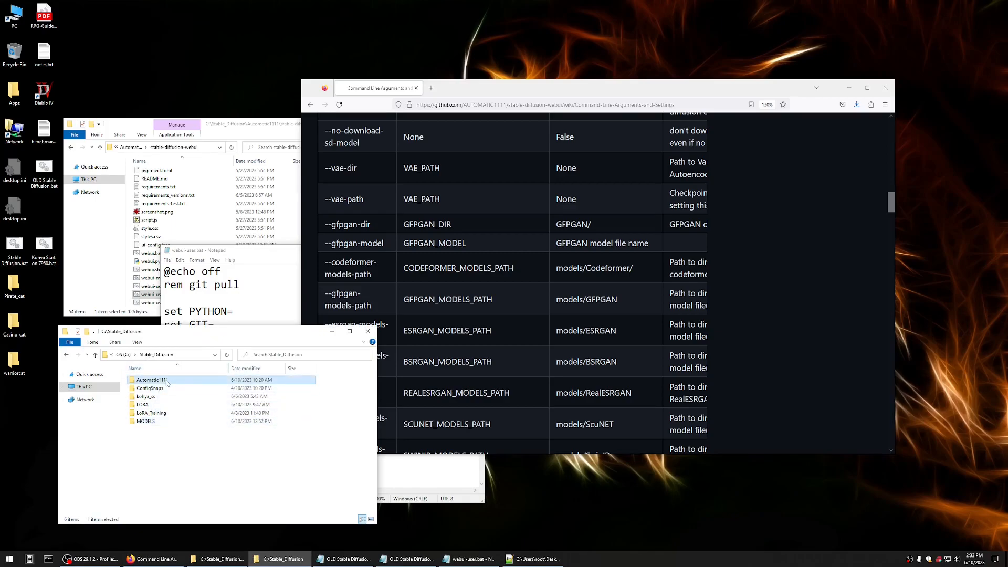
{"action": "double_click", "coordinate": [150, 379]}
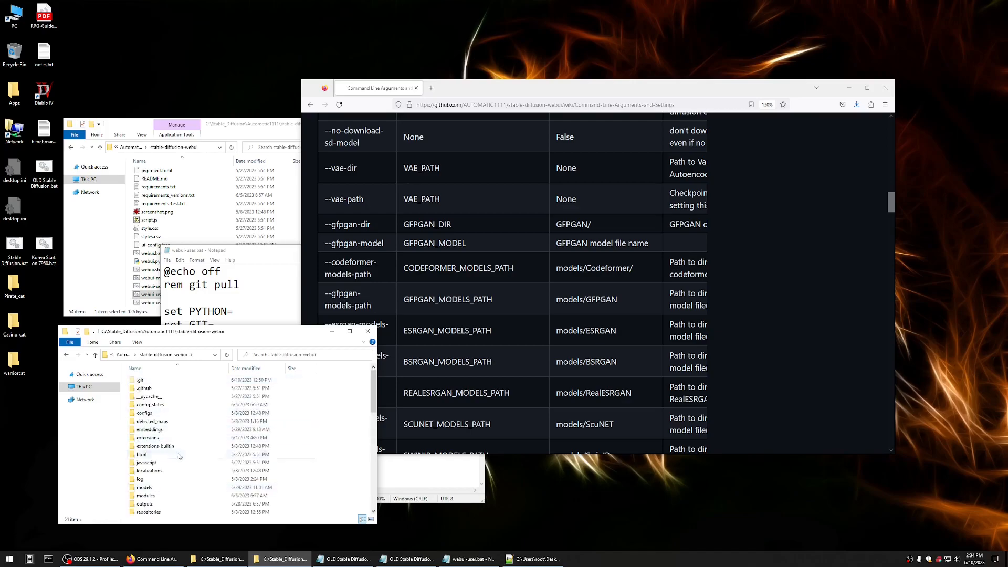
{"action": "scroll", "scroll_direction": "down", "scroll_amount": 3}
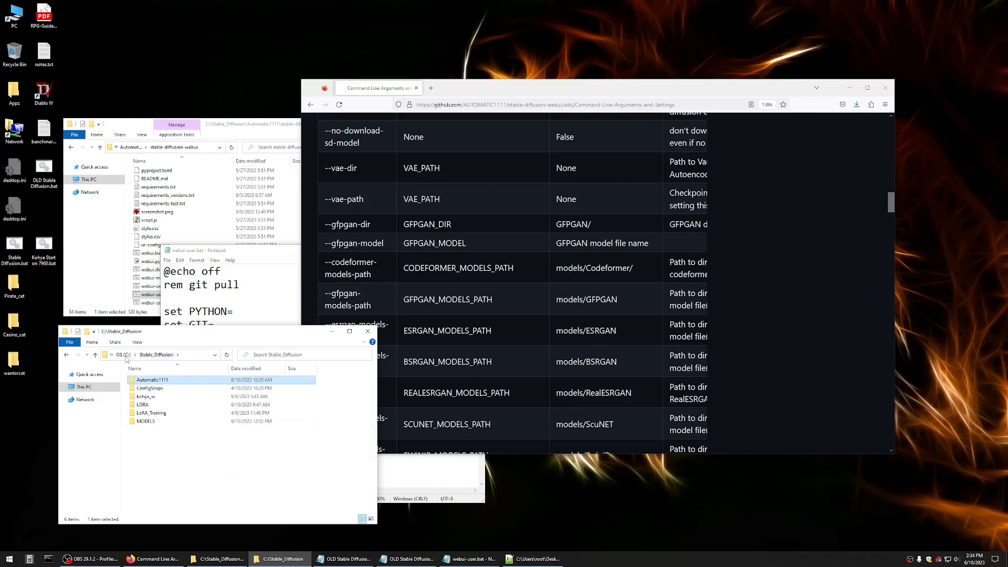
{"action": "left_click", "coordinate": [151, 379]}
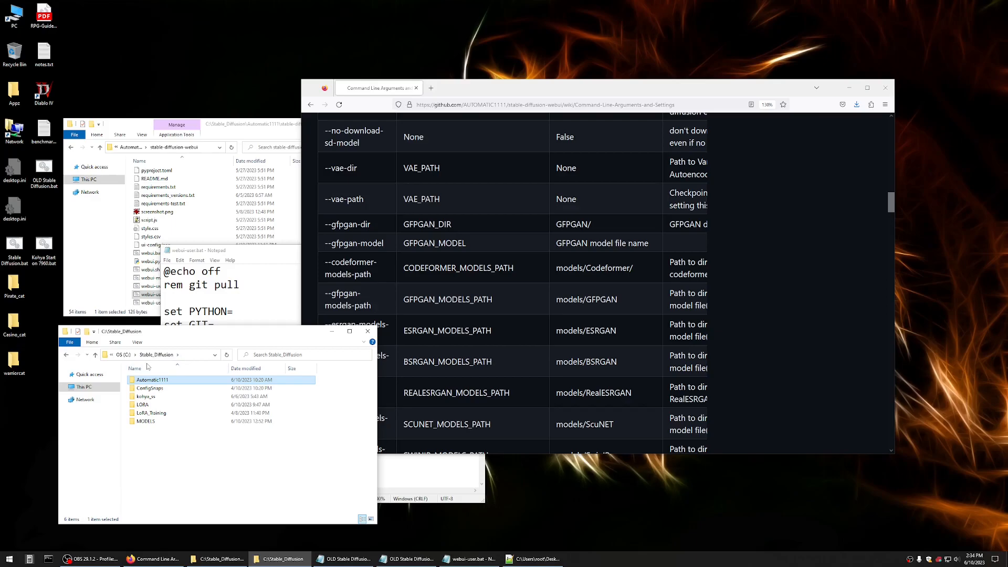
{"action": "mouse_move", "coordinate": [202, 367]}
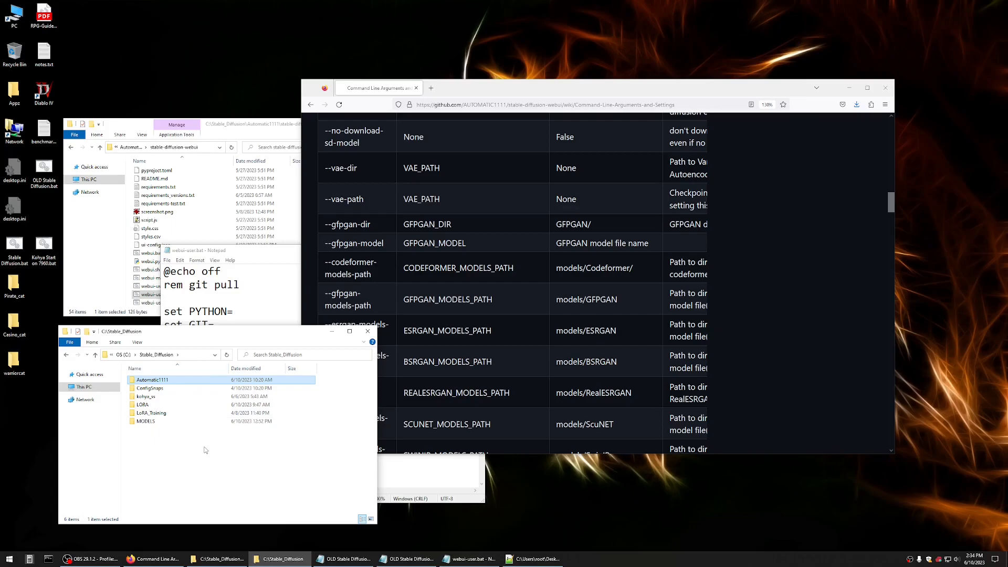
{"action": "mouse_move", "coordinate": [459, 327]}
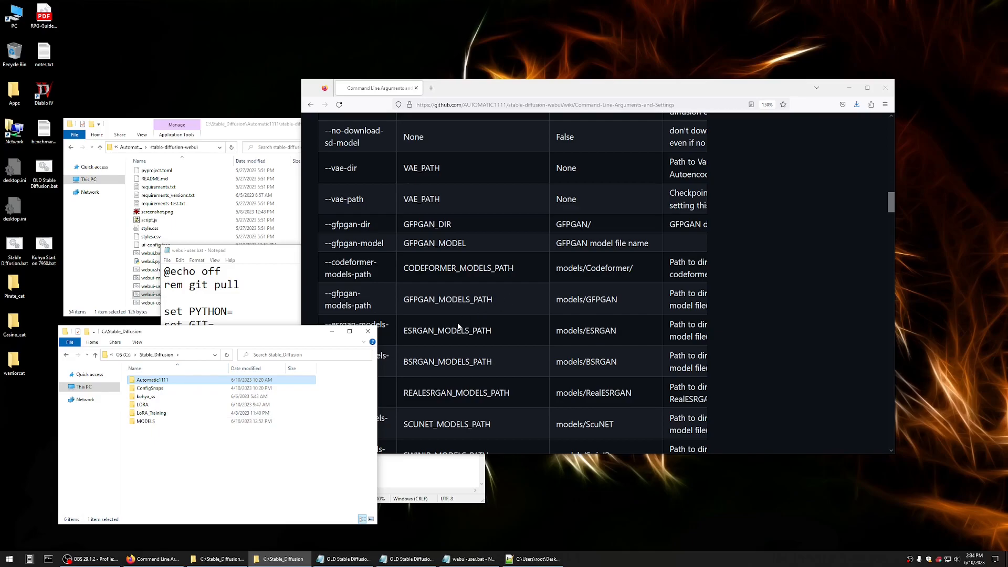
{"action": "left_click", "coordinate": [144, 421]}
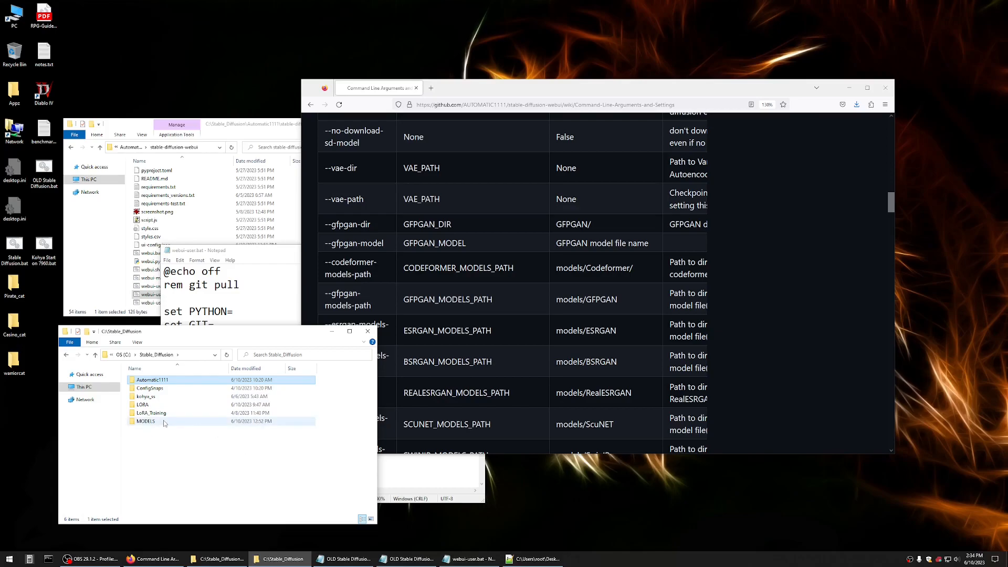
{"action": "mouse_move", "coordinate": [150, 412]}
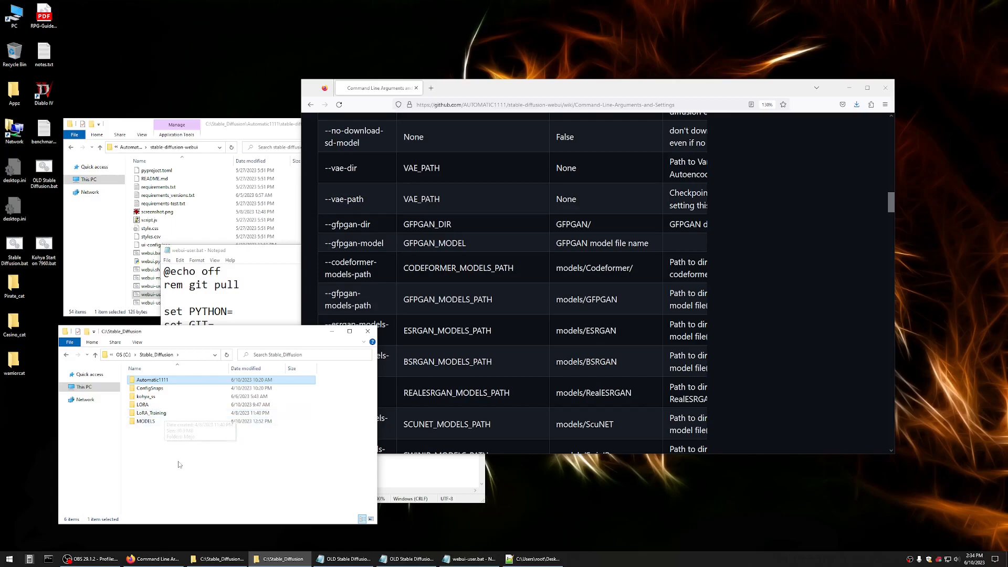
{"action": "mouse_move", "coordinate": [151, 429]}
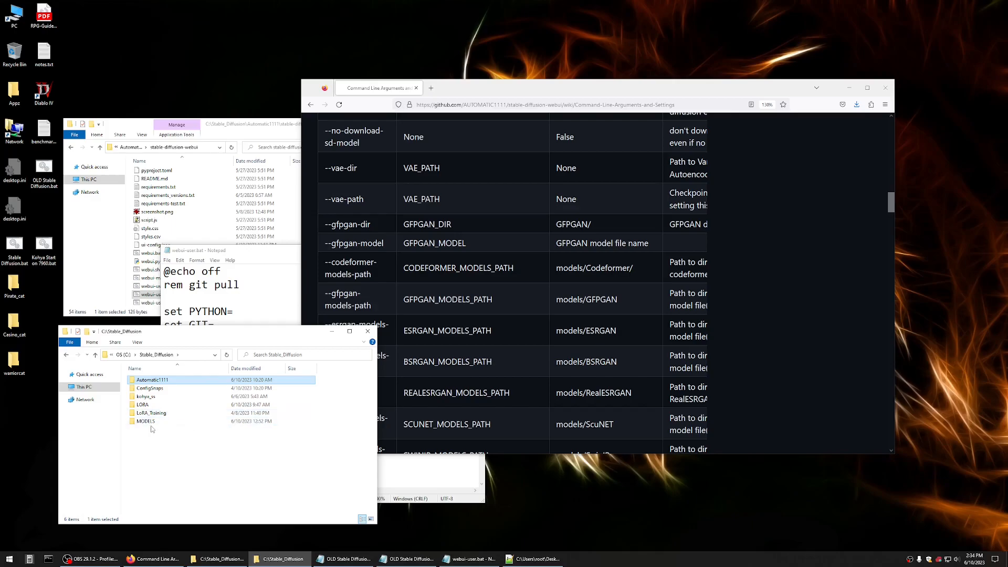
{"action": "mouse_move", "coordinate": [144, 421]}
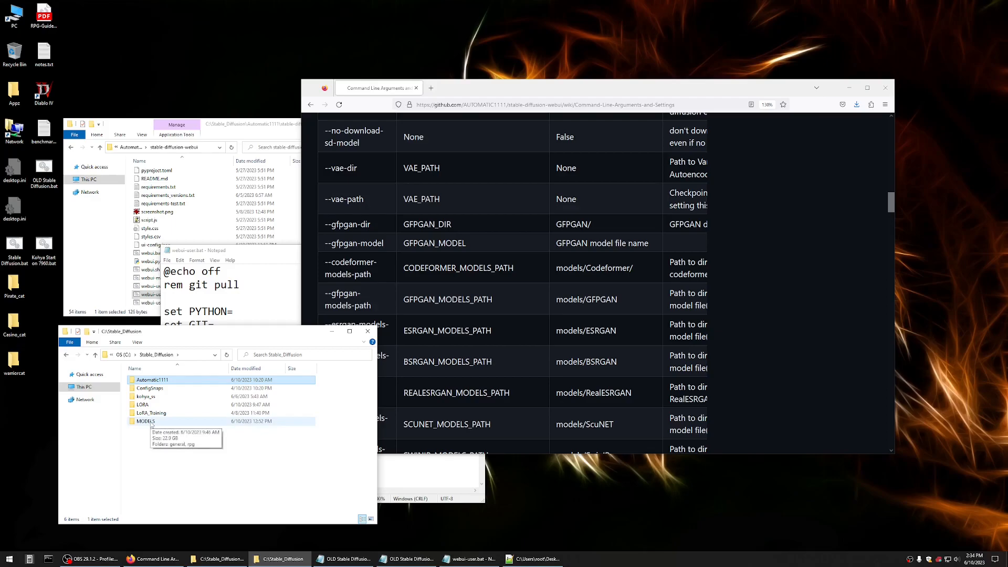
Look inside MODELS at its general and rpg subfolders, then return to Stable_Diffusion
{"action": "double_click", "coordinate": [145, 420]}
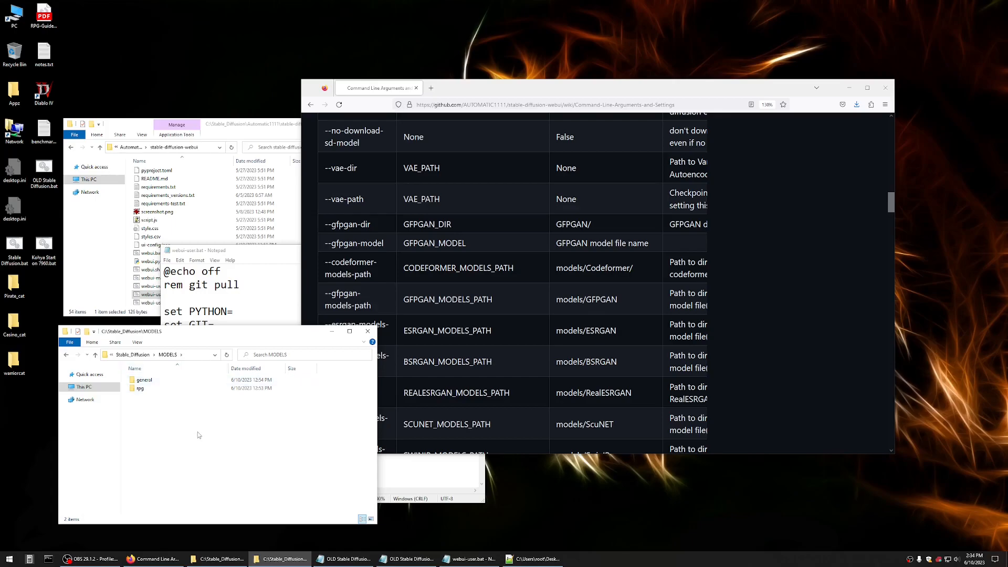
{"action": "mouse_move", "coordinate": [231, 442]}
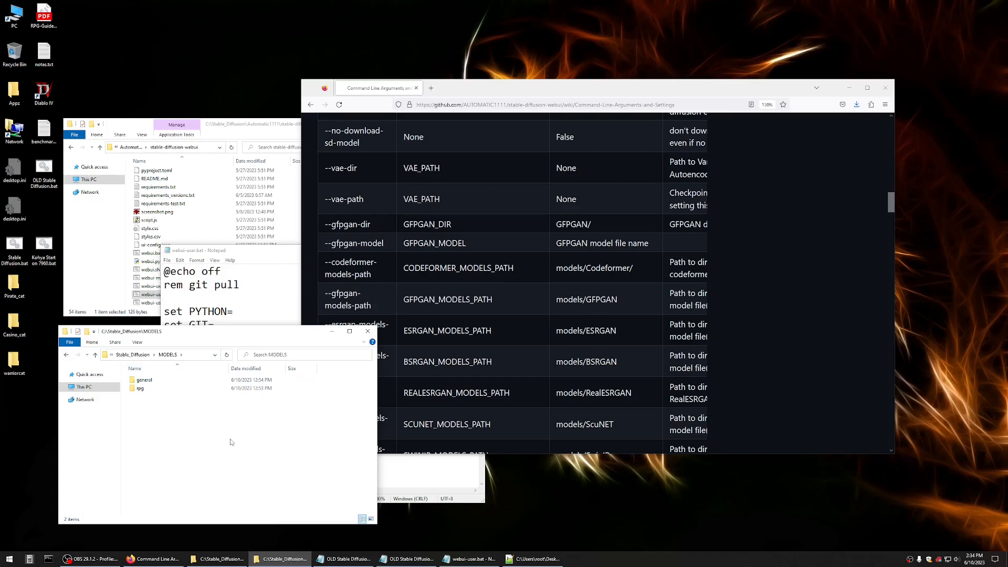
{"action": "mouse_move", "coordinate": [144, 366]}
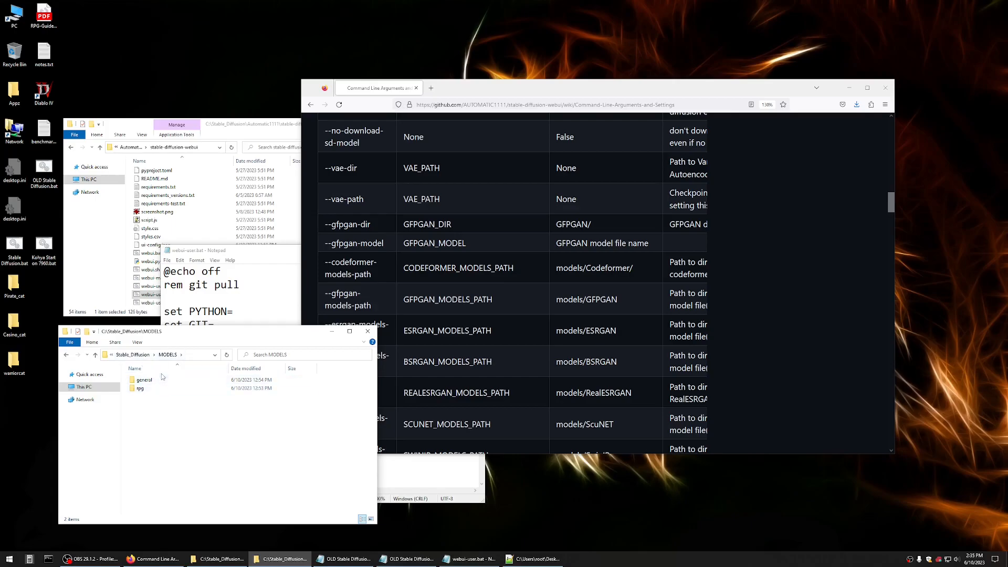
{"action": "left_click", "coordinate": [142, 388]}
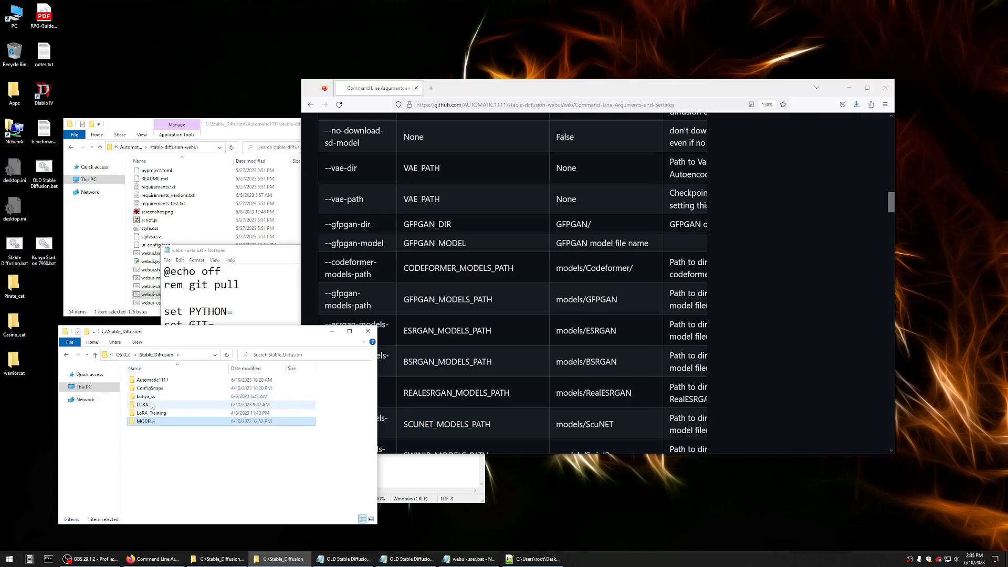
View the LORA folder's general and rpg subfolders
{"action": "double_click", "coordinate": [141, 404]}
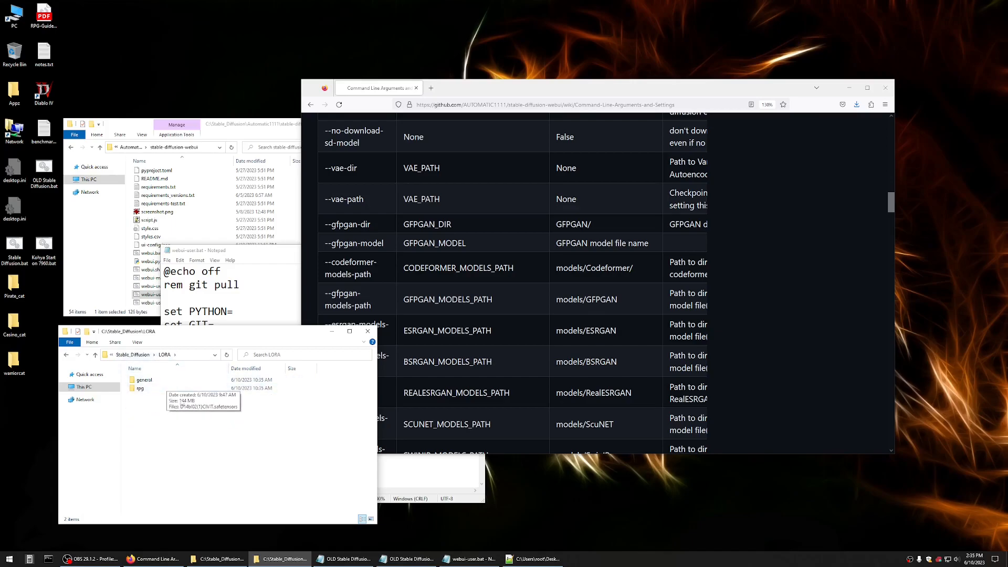
{"action": "mouse_move", "coordinate": [153, 423]}
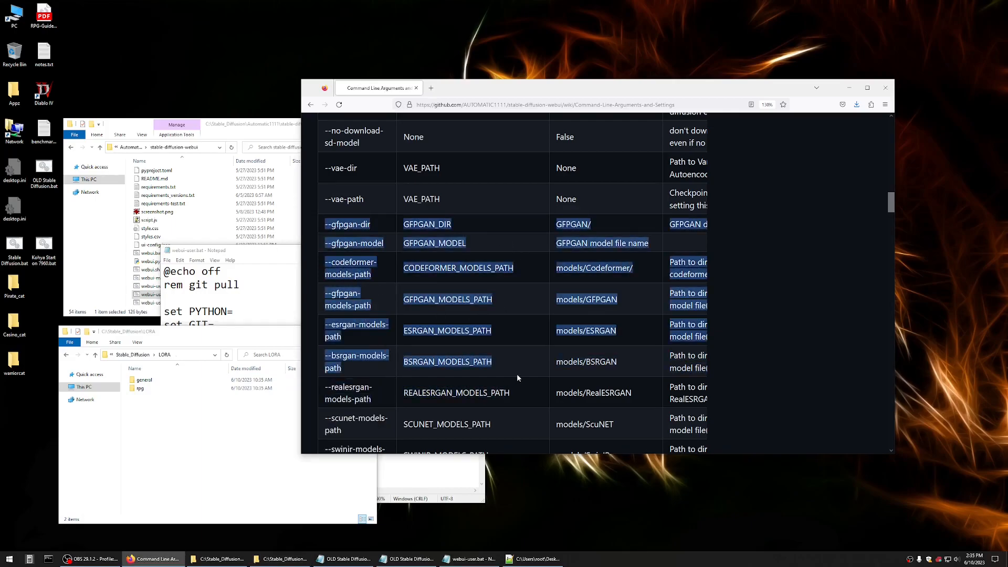
{"action": "mouse_move", "coordinate": [470, 464]}
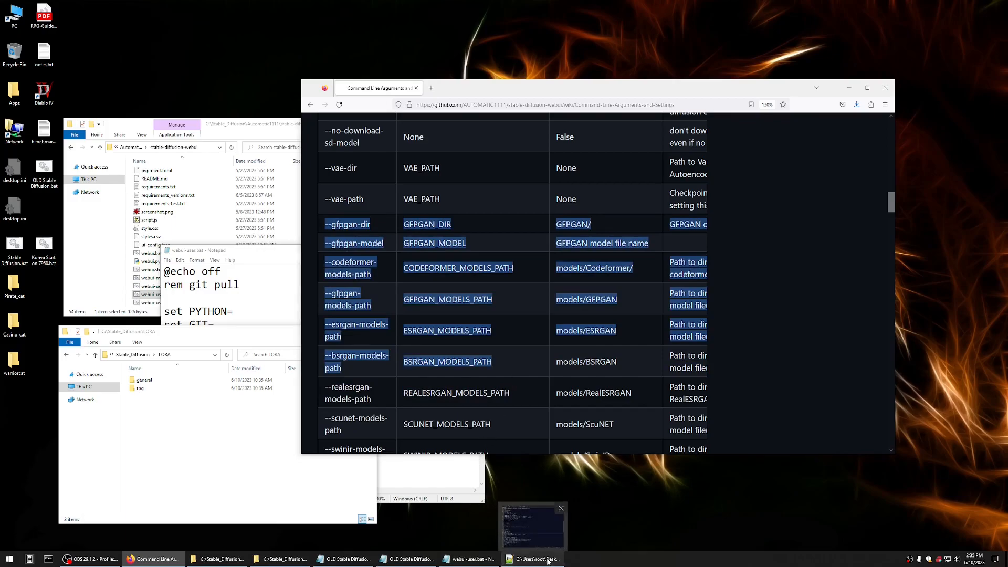
Show the menu-driven Stable Diffusion.bat in Notepad++ beside the original webui-user.bat
{"action": "left_click", "coordinate": [532, 558]}
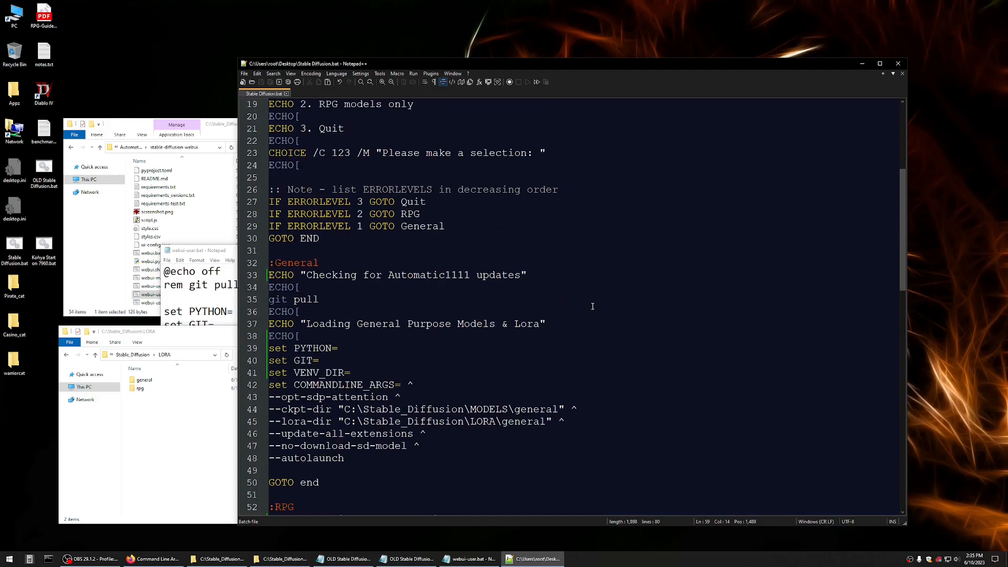
{"action": "mouse_move", "coordinate": [215, 262]}
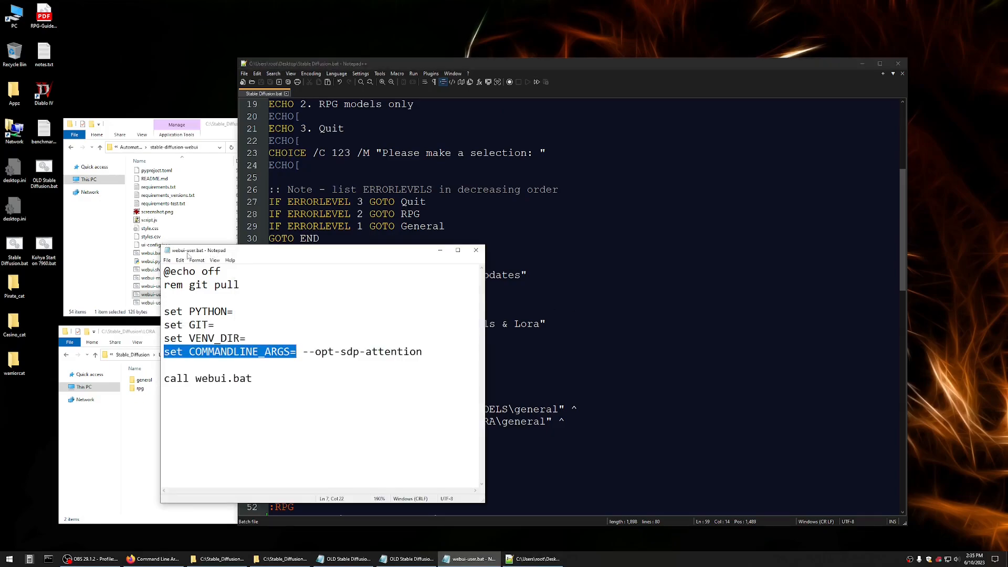
{"action": "mouse_move", "coordinate": [346, 264]}
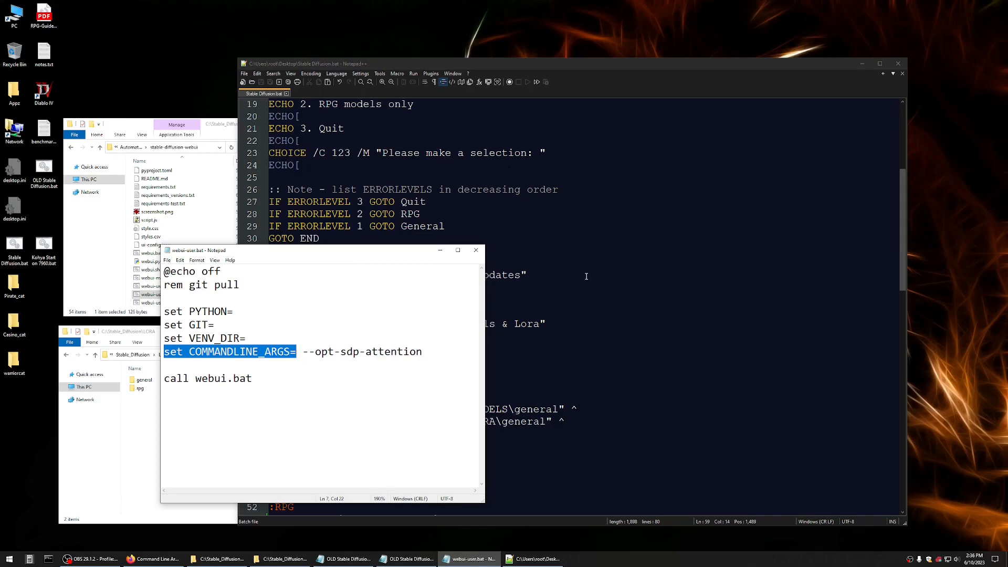
{"action": "left_click", "coordinate": [252, 378]}
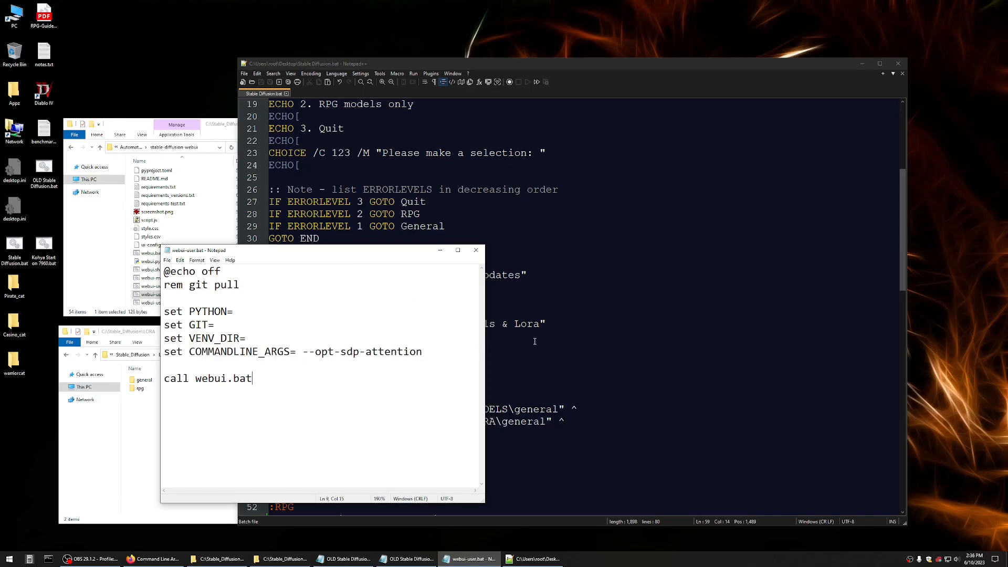
{"action": "mouse_move", "coordinate": [217, 371]}
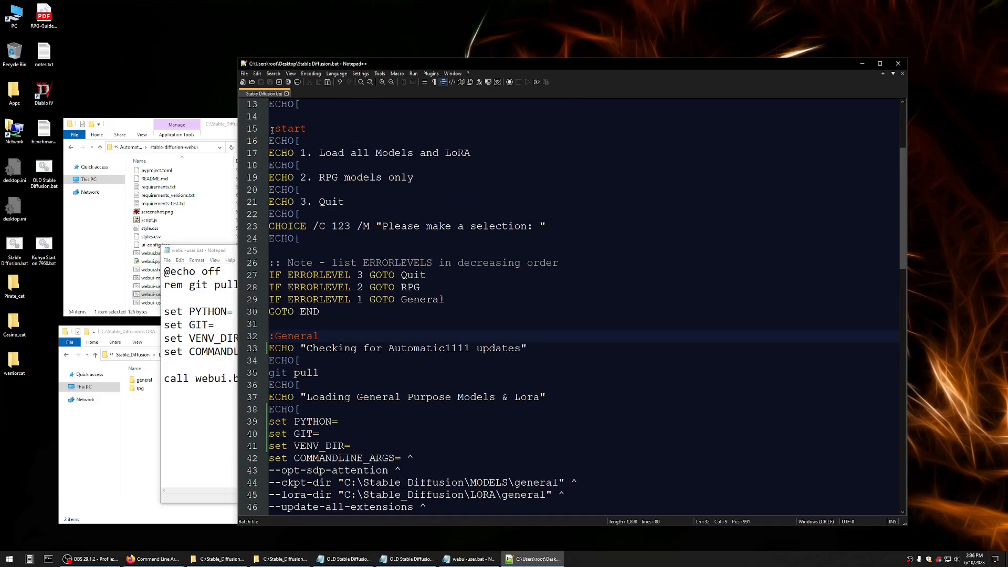
{"action": "left_click_drag", "start_coordinate": [269, 128], "coordinate": [300, 238]}
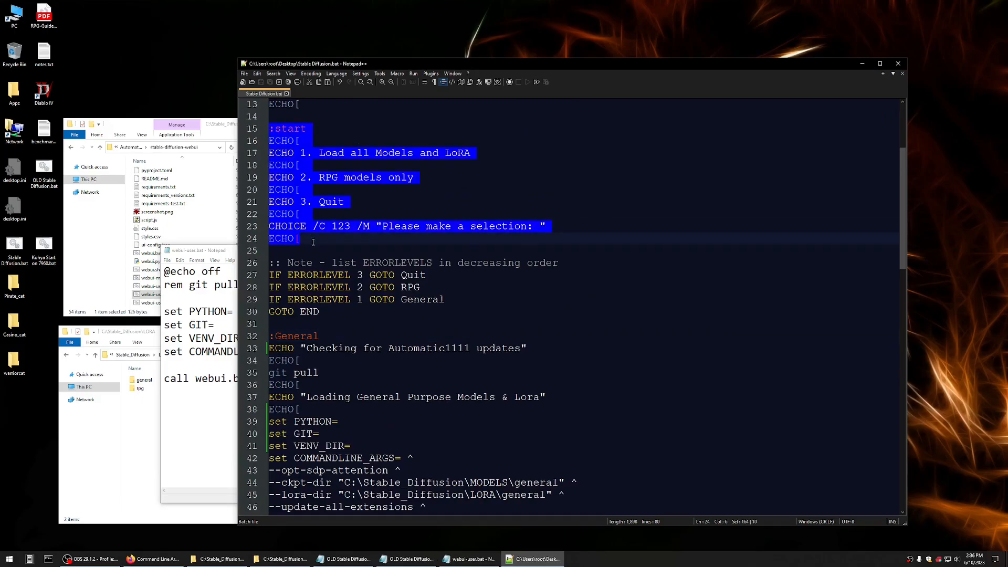
{"action": "left_click", "coordinate": [345, 152]}
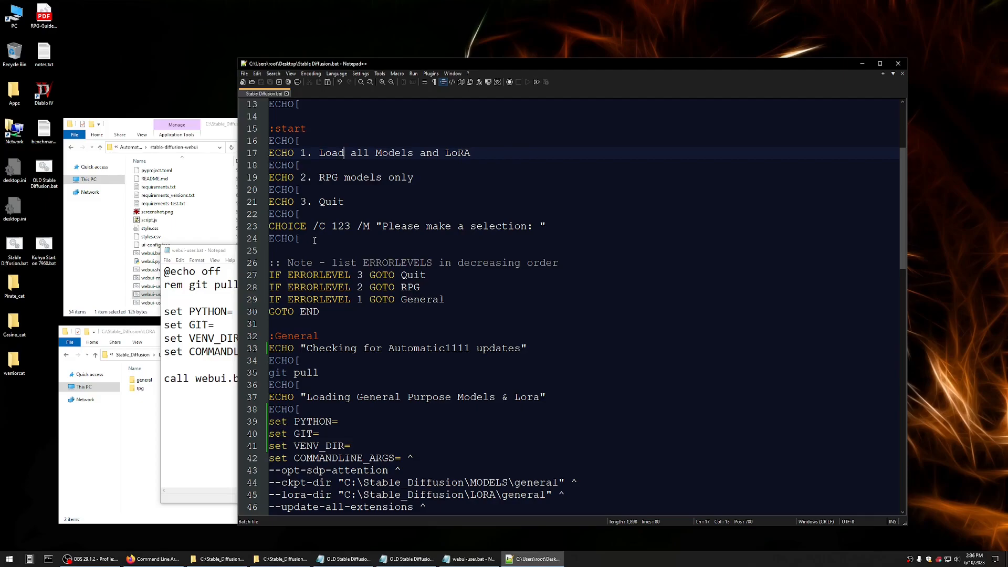
{"action": "left_click", "coordinate": [299, 239]}
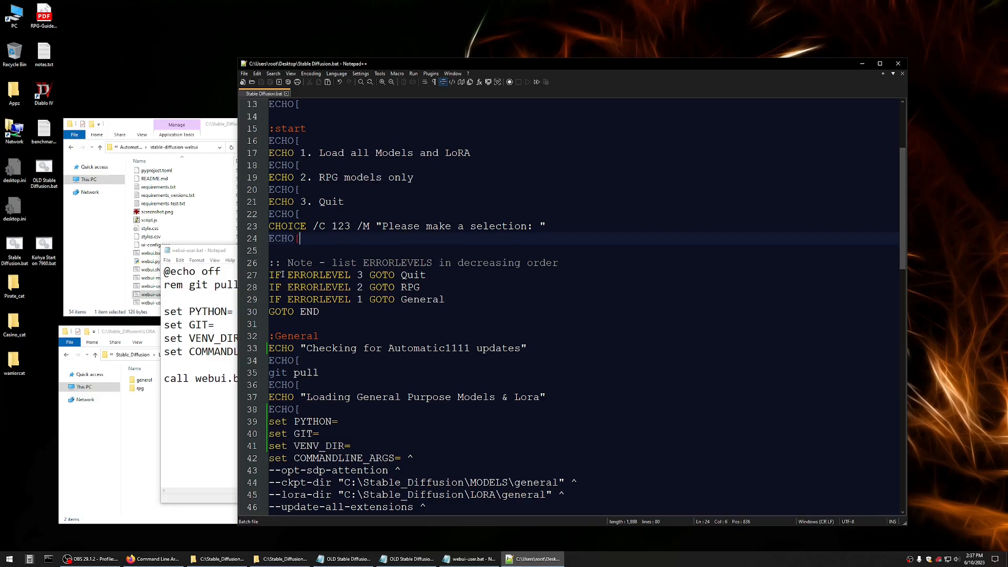
{"action": "mouse_move", "coordinate": [360, 304]}
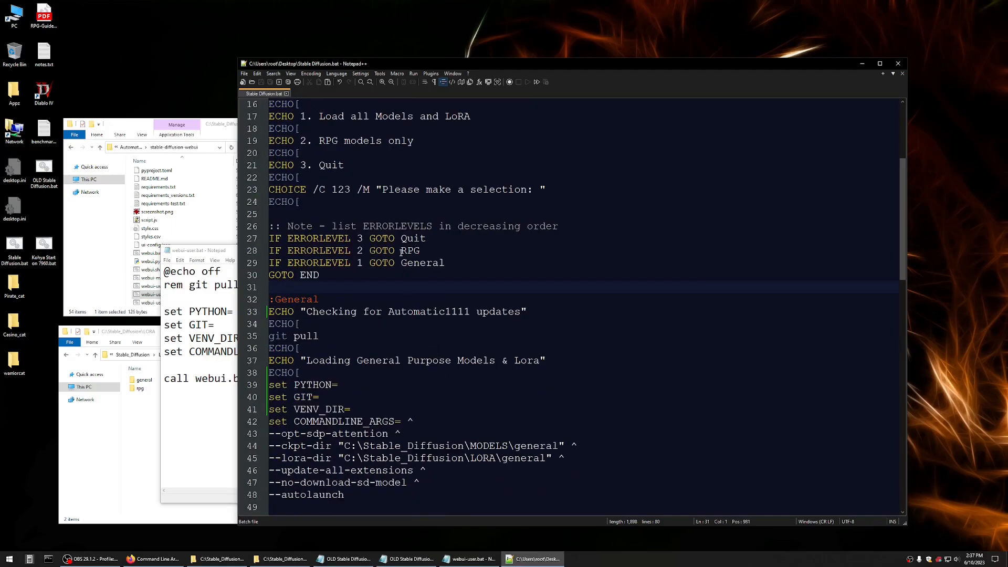
{"action": "double_click", "coordinate": [411, 250]}
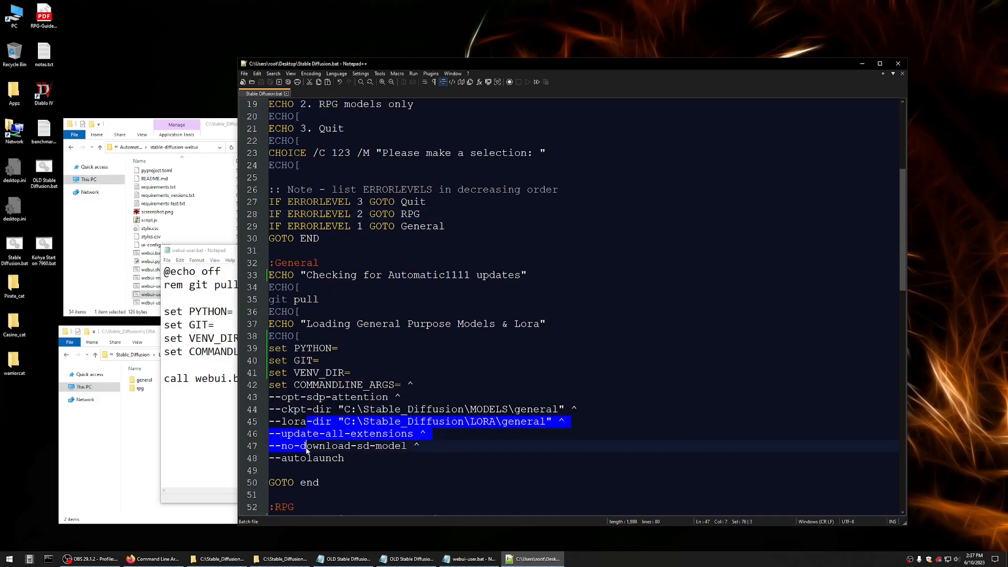
{"action": "scroll", "scroll_direction": "down", "scroll_amount": 3}
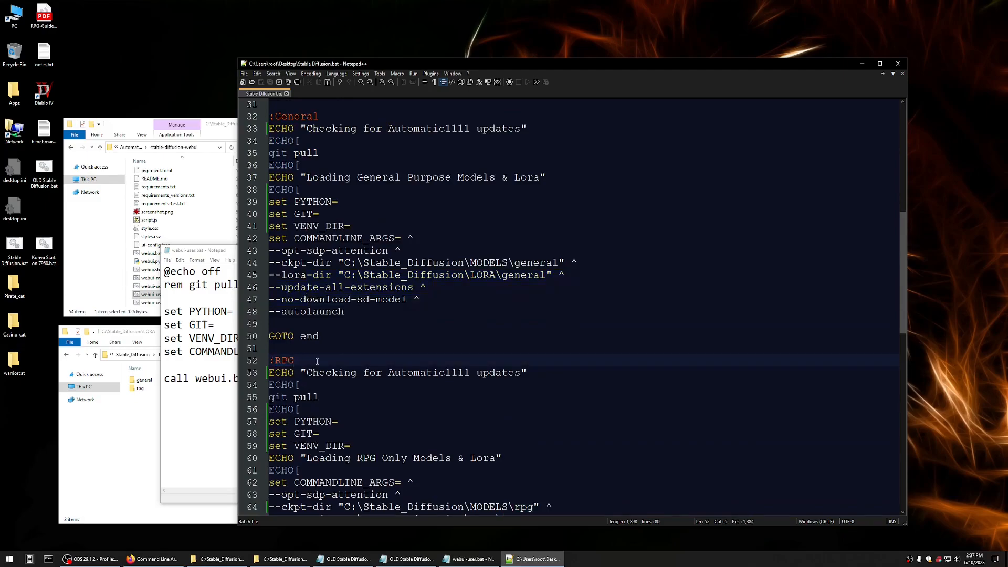
{"action": "scroll", "scroll_direction": "down", "scroll_amount": 3}
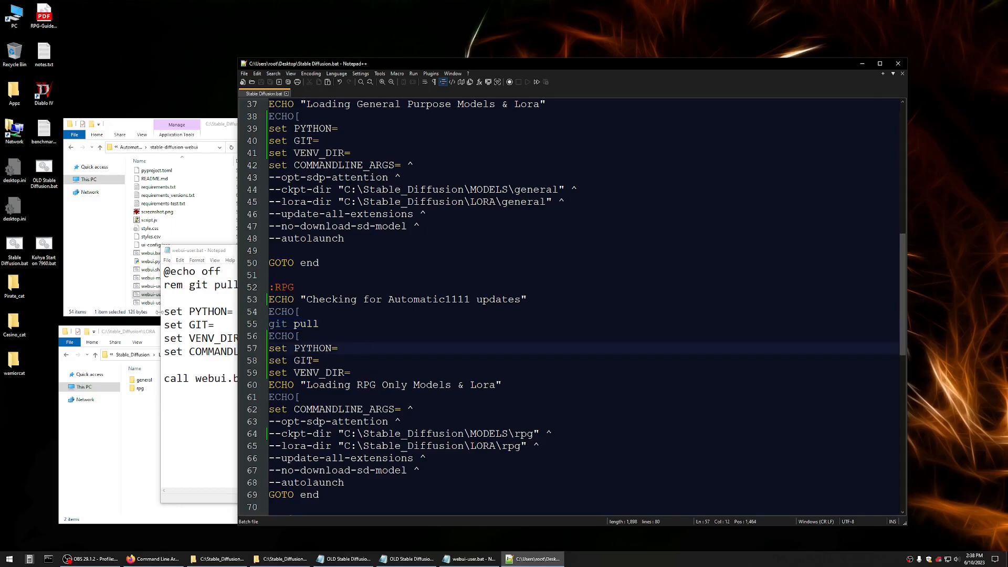
{"action": "left_click", "coordinate": [469, 558]}
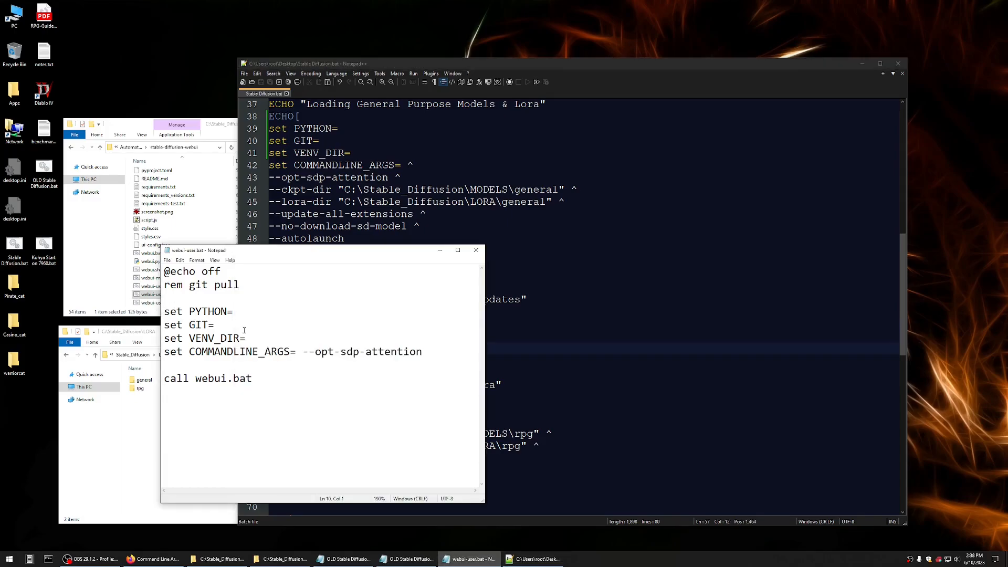
{"action": "left_click_drag", "start_coordinate": [165, 325], "coordinate": [246, 337]}
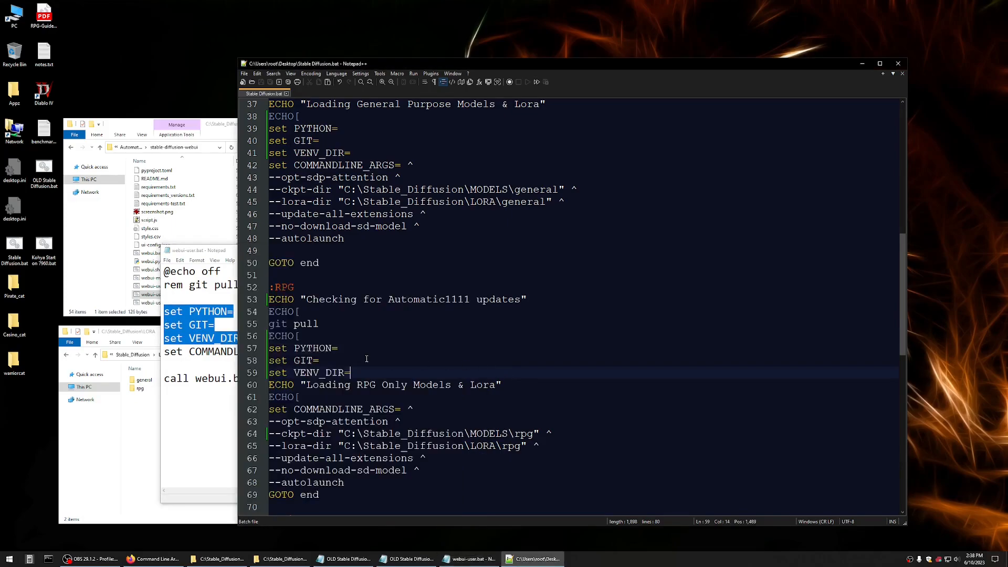
{"action": "scroll", "scroll_direction": "down", "scroll_amount": 3}
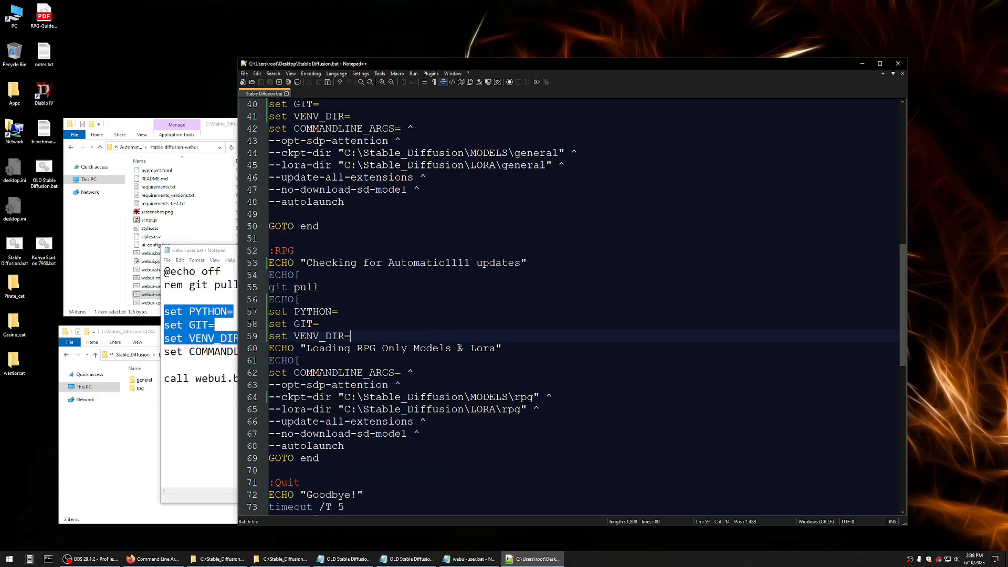
{"action": "scroll", "scroll_direction": "down", "scroll_amount": 3}
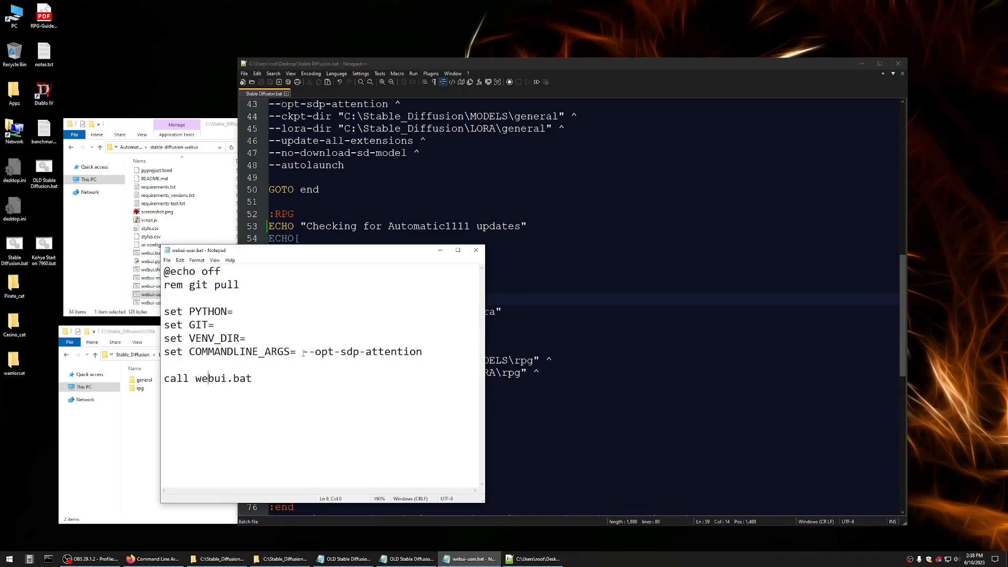
{"action": "left_click_drag", "start_coordinate": [302, 352], "coordinate": [424, 352]}
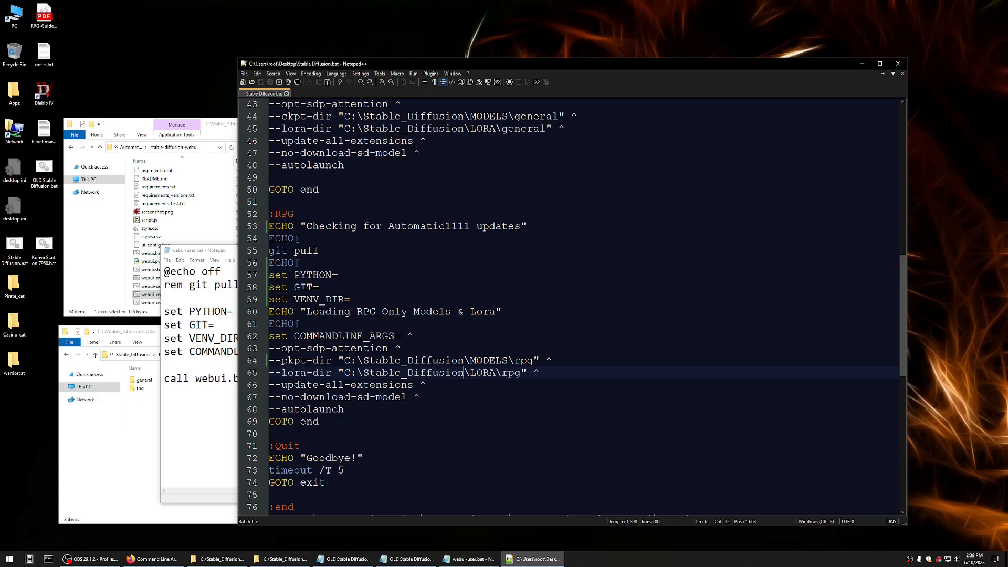
{"action": "double_click", "coordinate": [304, 360]}
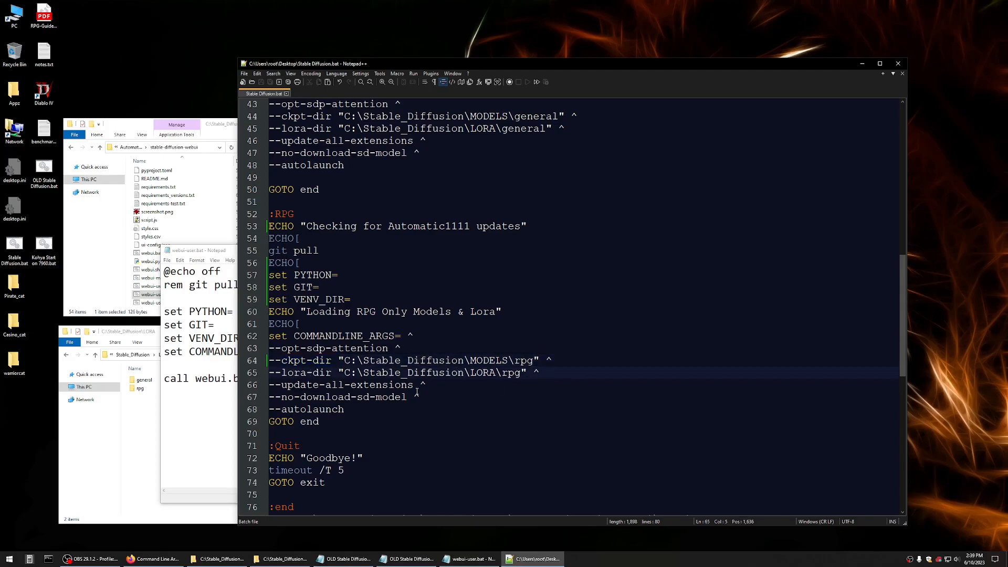
{"action": "left_click", "coordinate": [351, 397]}
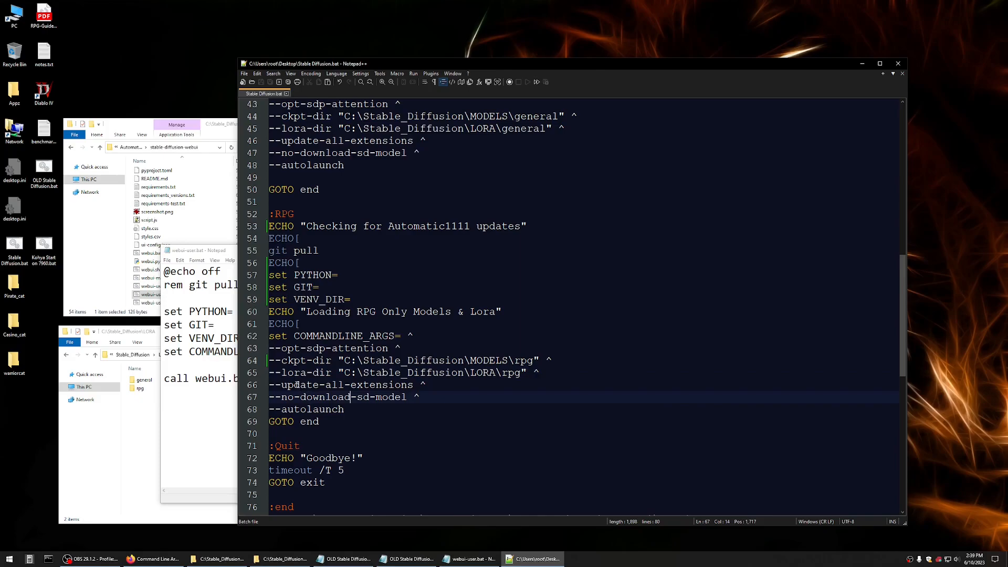
{"action": "triple_click", "coordinate": [340, 384]}
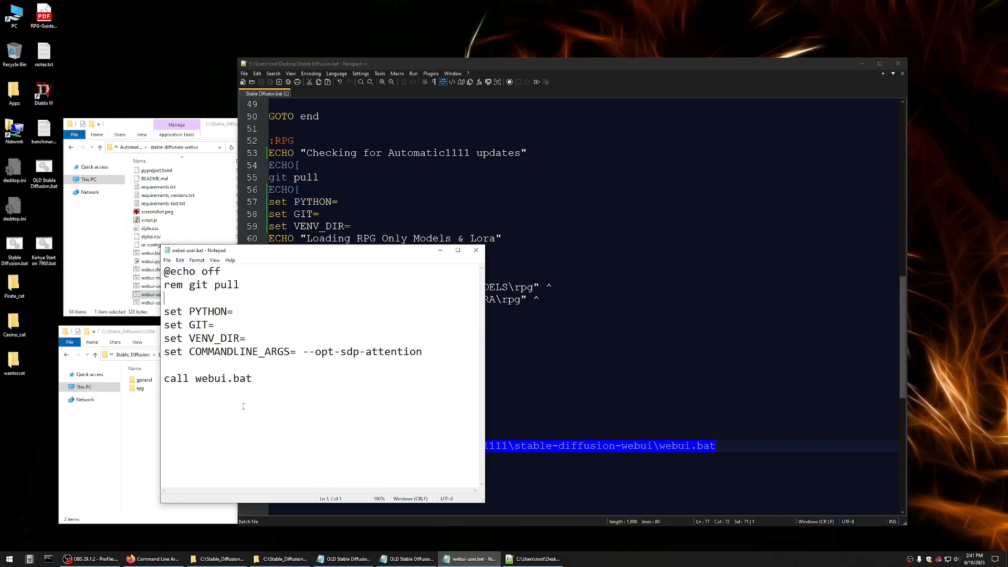
Select the script text covering the :RPG block through its GOTO end line
{"action": "key", "text": "ctrl+a"}
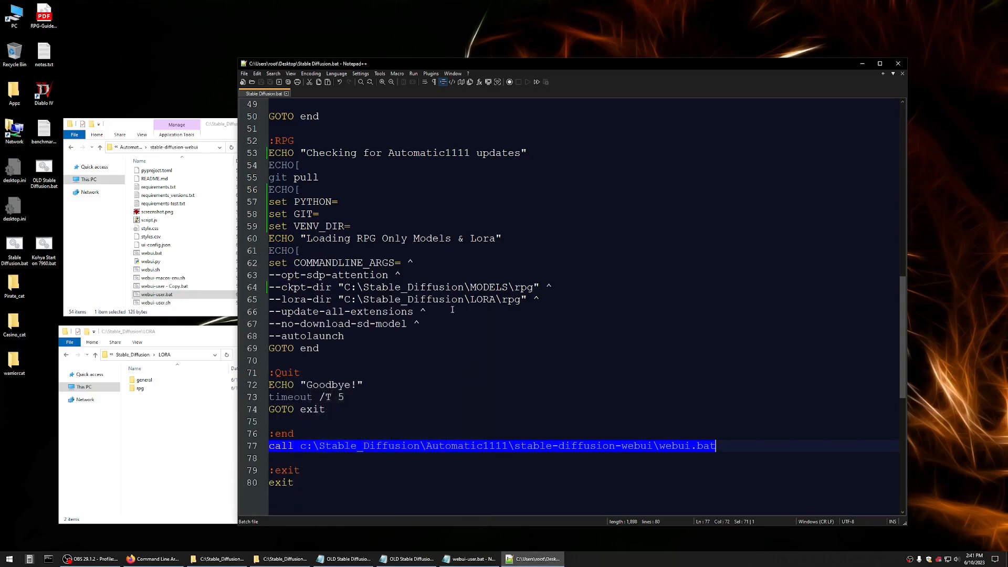
{"action": "mouse_move", "coordinate": [440, 257]}
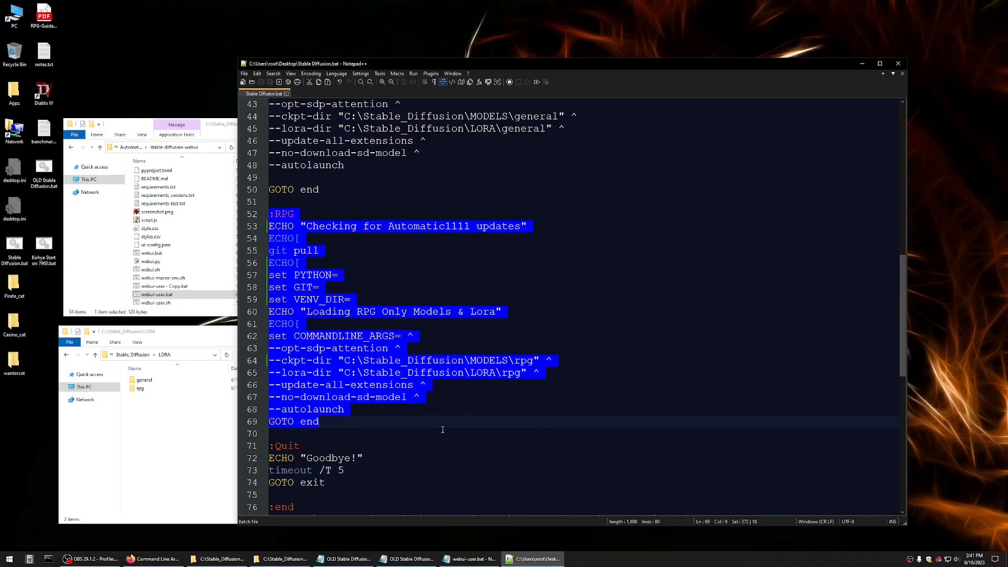
{"action": "left_click", "coordinate": [319, 422]}
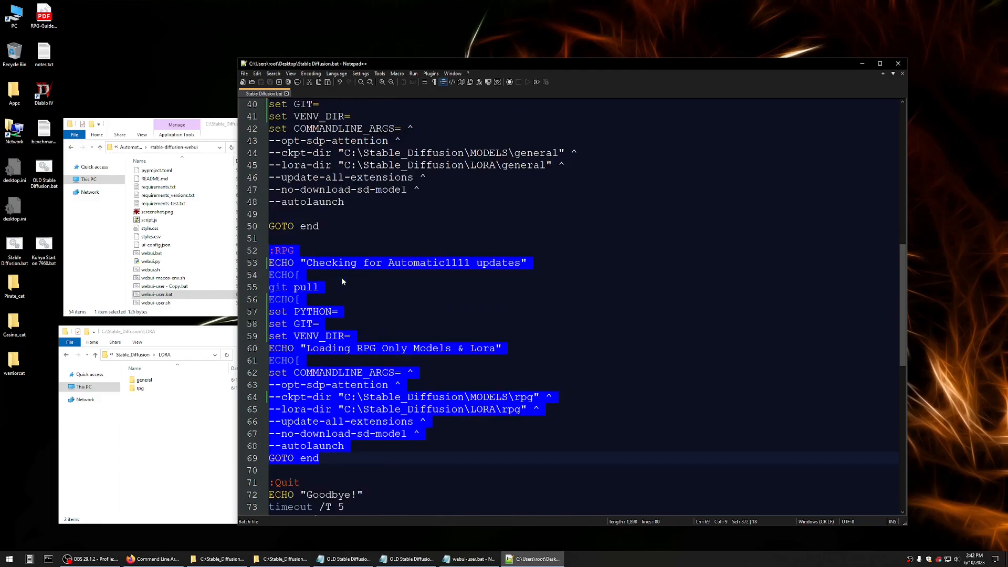
{"action": "left_click", "coordinate": [424, 421]}
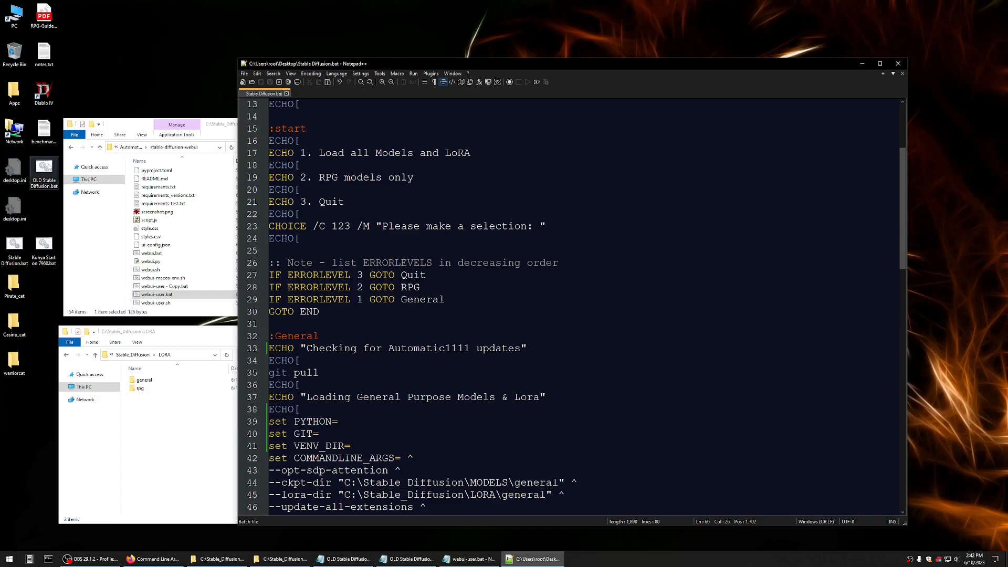
{"action": "left_click", "coordinate": [14, 247]}
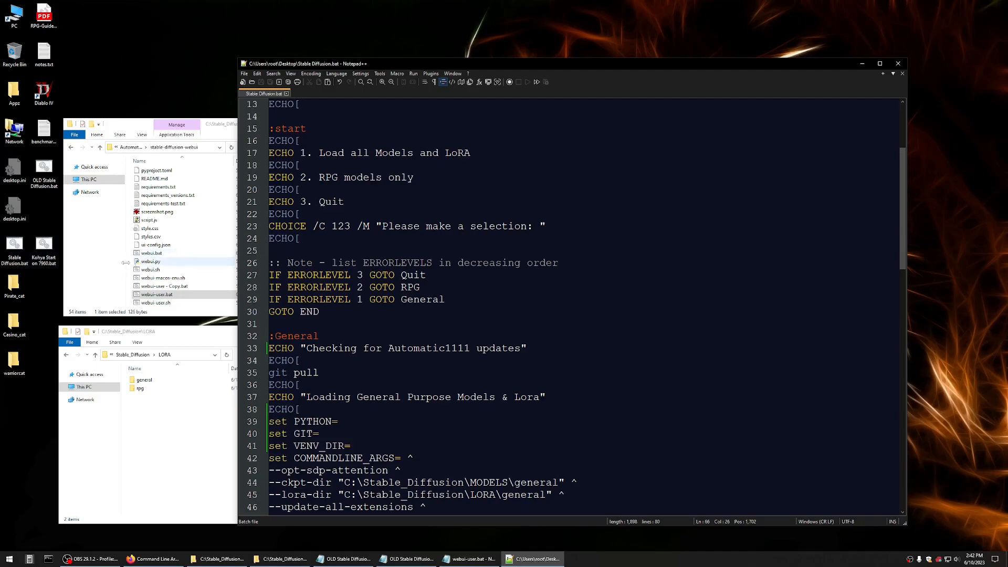
{"action": "left_click", "coordinate": [13, 248]}
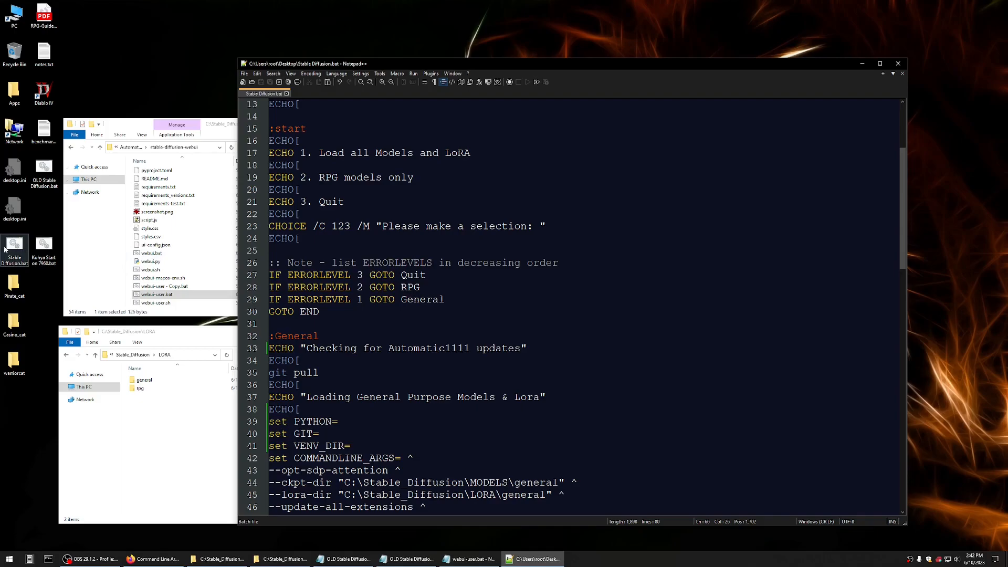
Run Stable Diffusion.bat from the desktop and choose option 2, RPG models only
{"action": "double_click", "coordinate": [13, 251]}
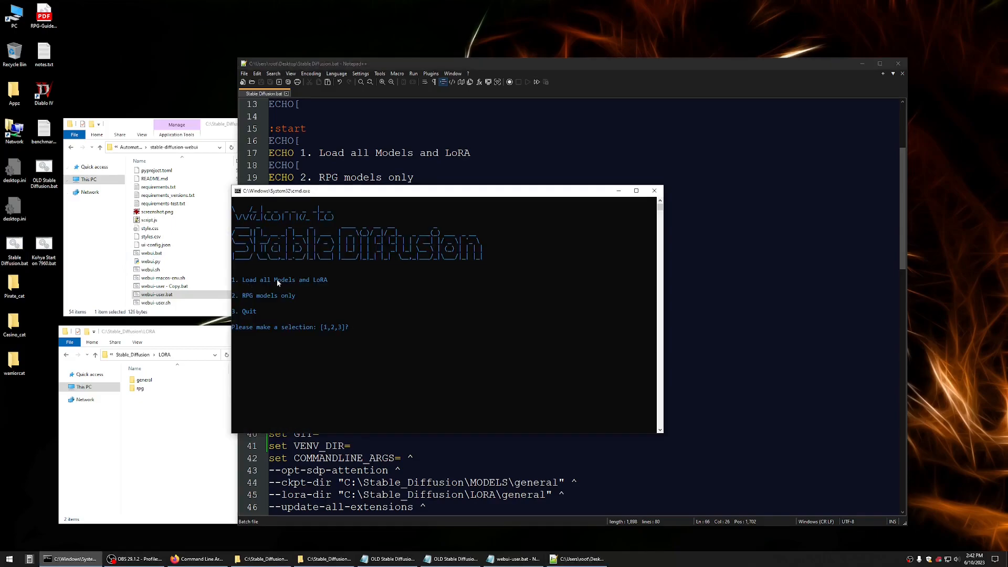
{"action": "mouse_move", "coordinate": [257, 297]}
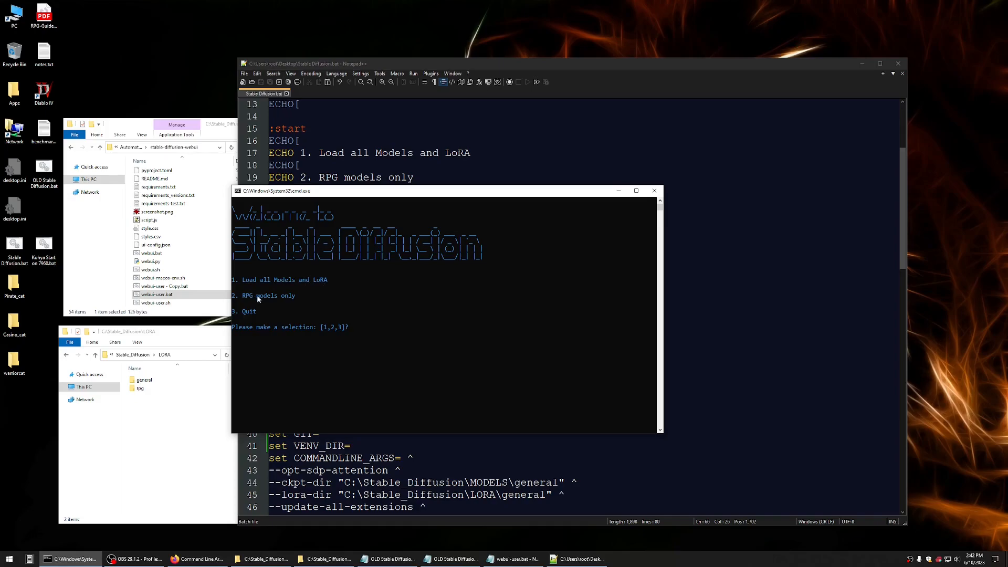
{"action": "mouse_move", "coordinate": [363, 333]}
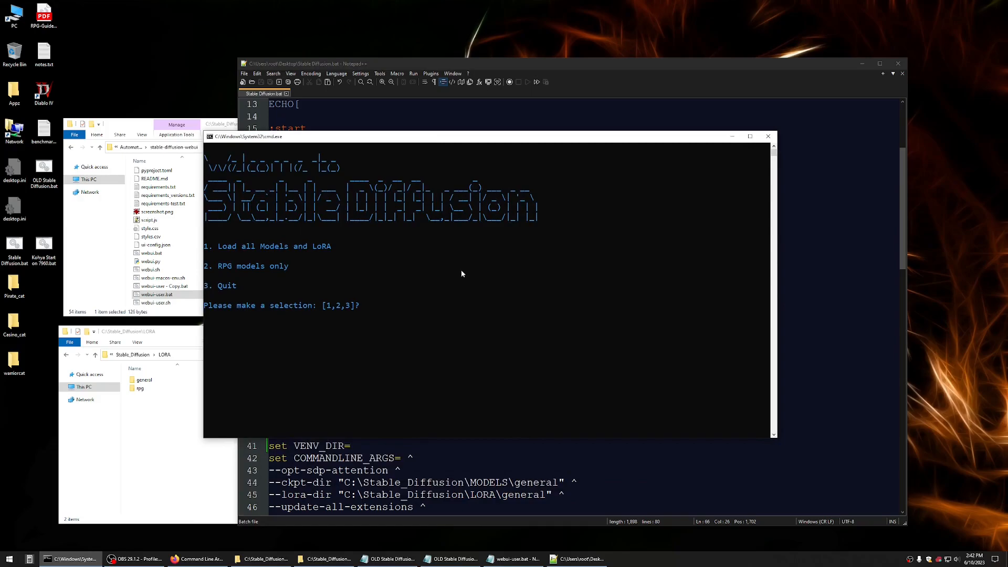
{"action": "type", "text": "2"}
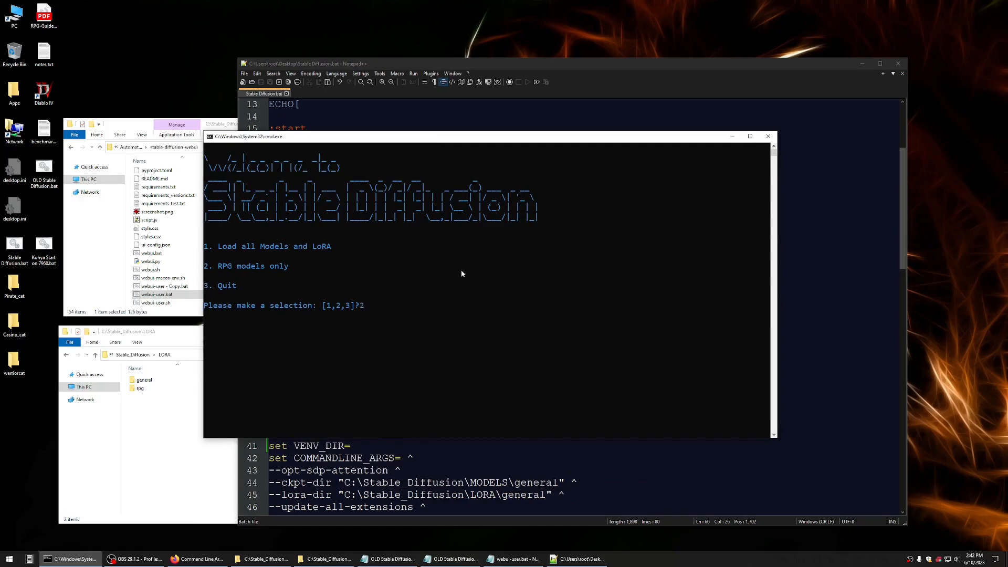
{"action": "key", "text": "enter"}
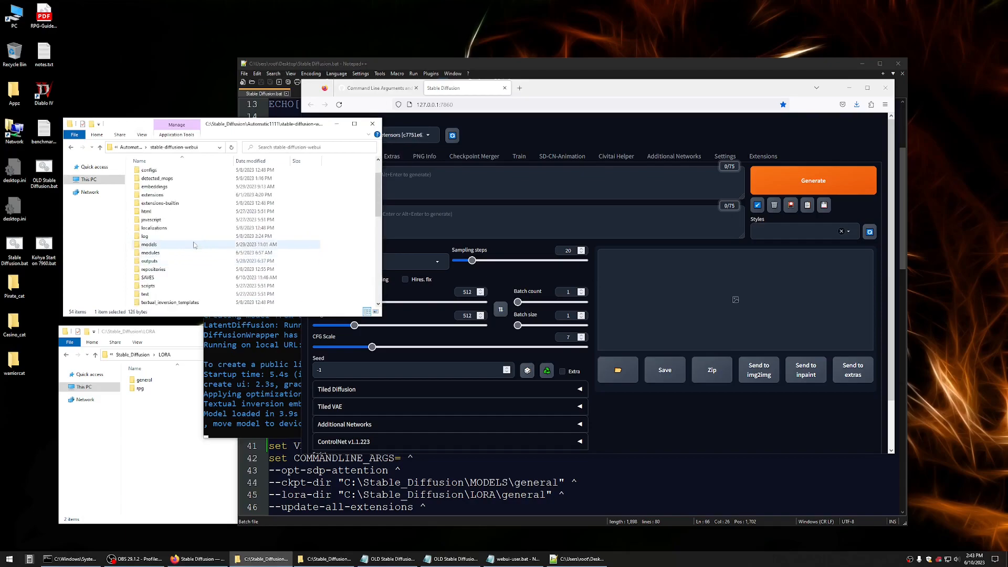
Show the webui's Stable-diffusion checkpoint folder with rpg_V4.ckpt beside C:\Stable_Diffusion\MODELS, then return to the script
{"action": "double_click", "coordinate": [149, 245]}
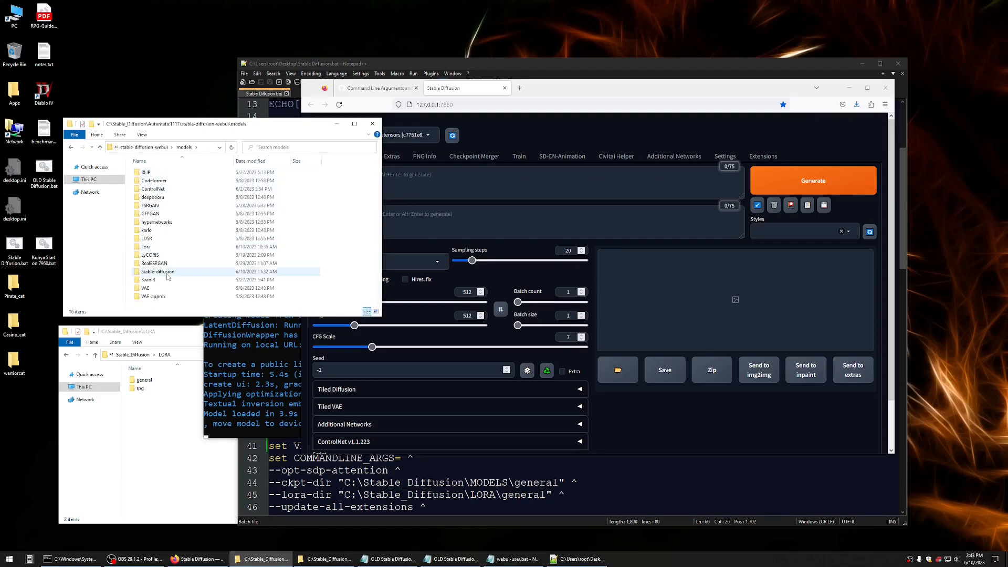
{"action": "double_click", "coordinate": [158, 271]}
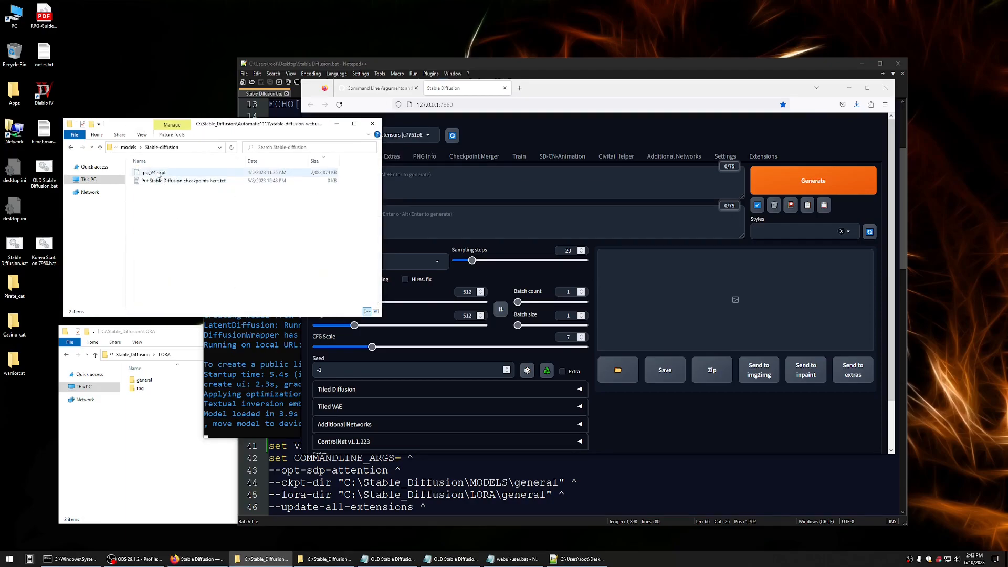
{"action": "left_click", "coordinate": [153, 172]}
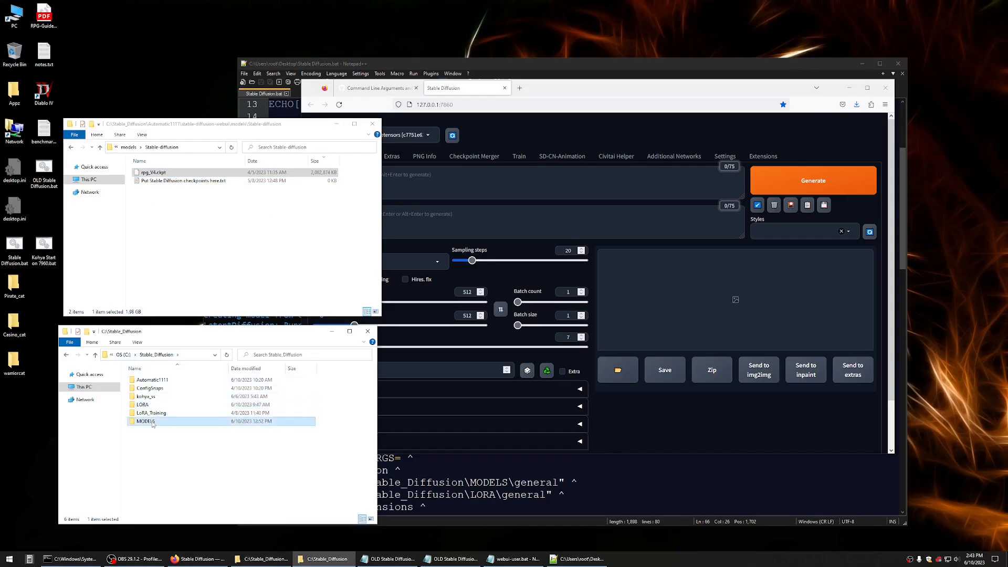
{"action": "double_click", "coordinate": [146, 421]}
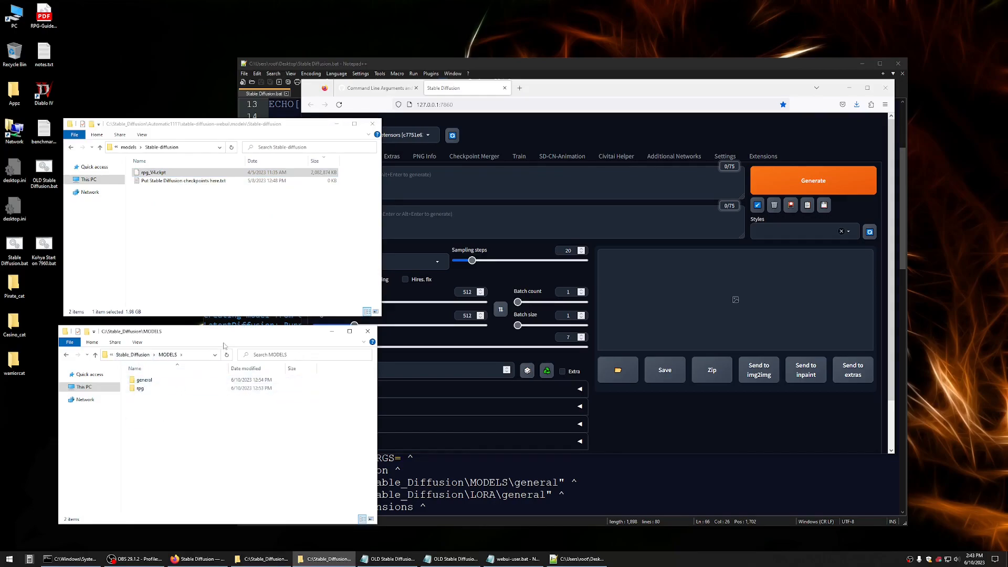
{"action": "mouse_move", "coordinate": [549, 128]}
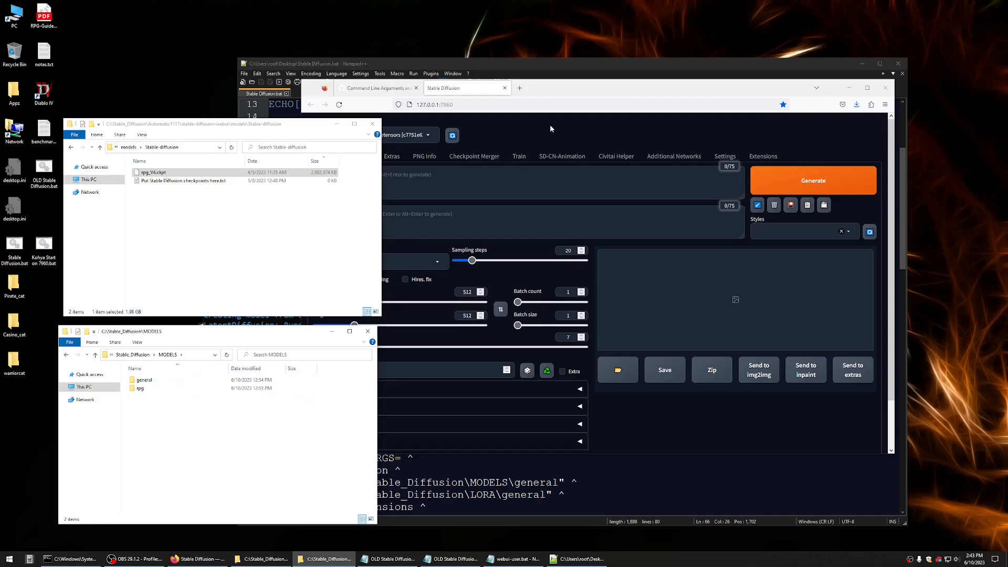
{"action": "mouse_move", "coordinate": [251, 200]}
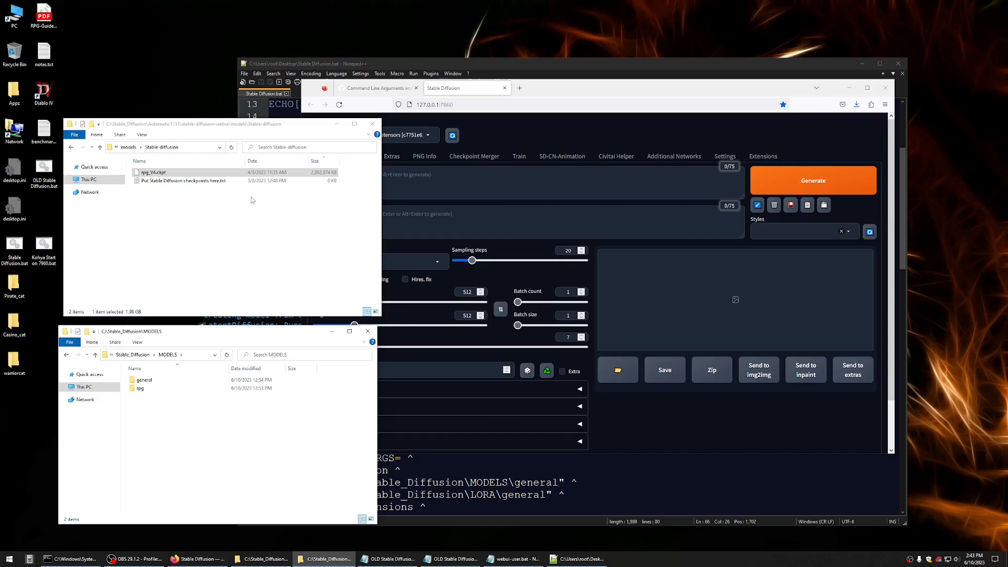
{"action": "mouse_move", "coordinate": [182, 170]}
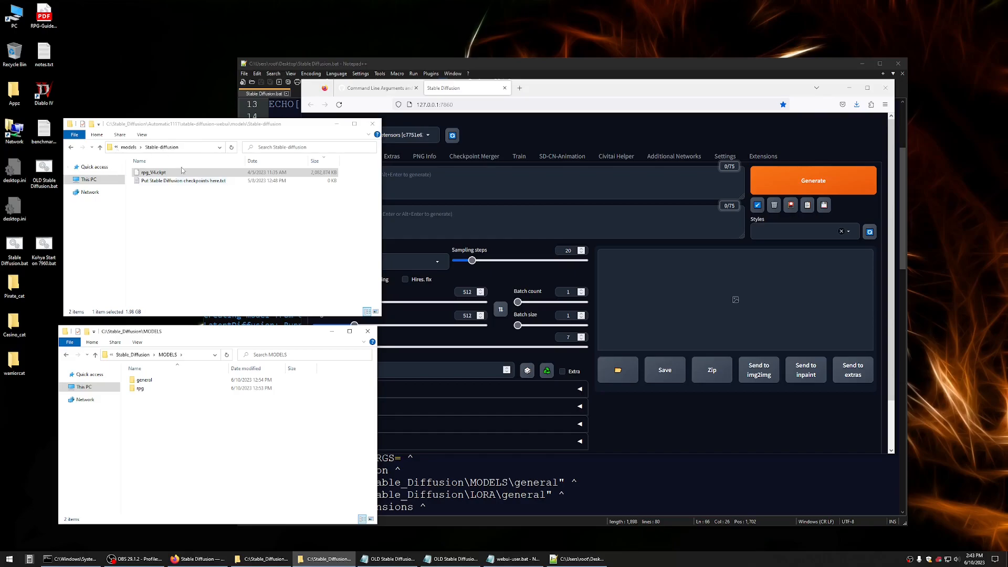
{"action": "mouse_move", "coordinate": [225, 226]}
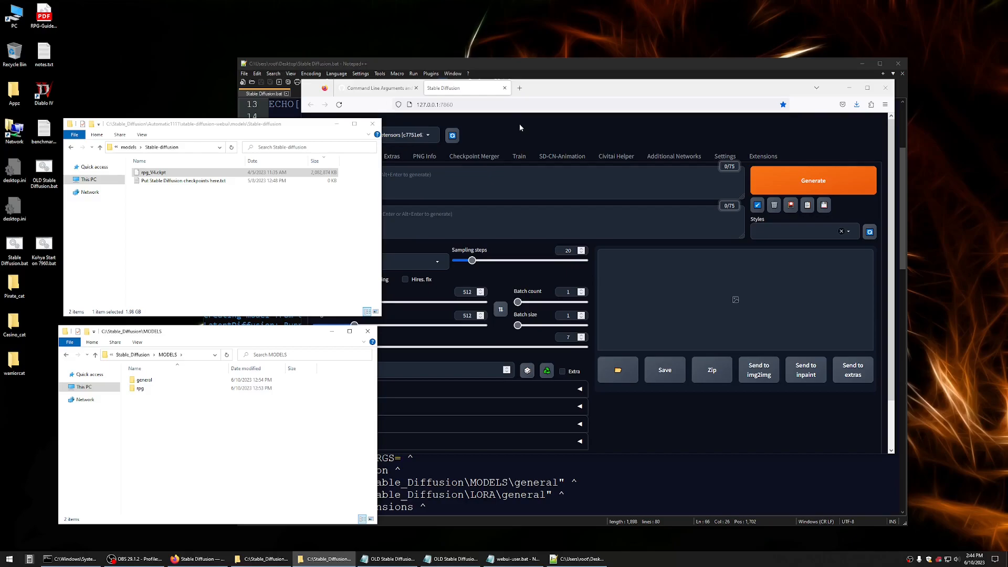
{"action": "mouse_move", "coordinate": [520, 163]}
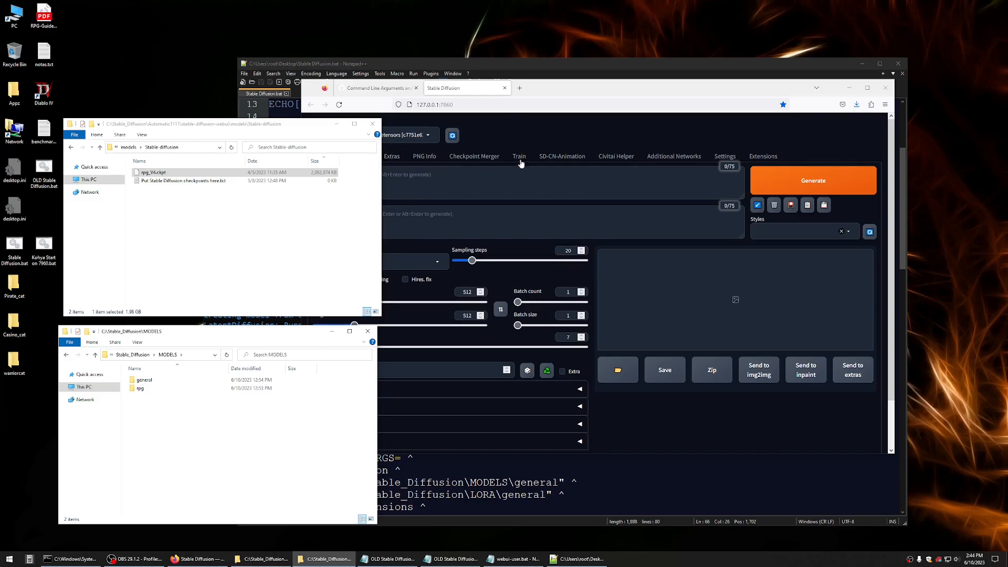
{"action": "mouse_move", "coordinate": [507, 340]}
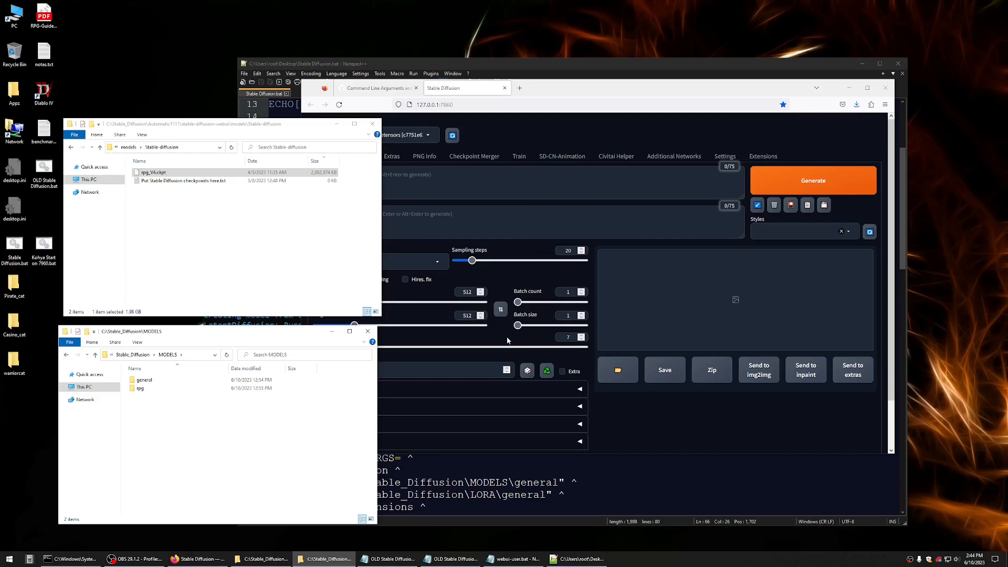
{"action": "left_click", "coordinate": [577, 557]}
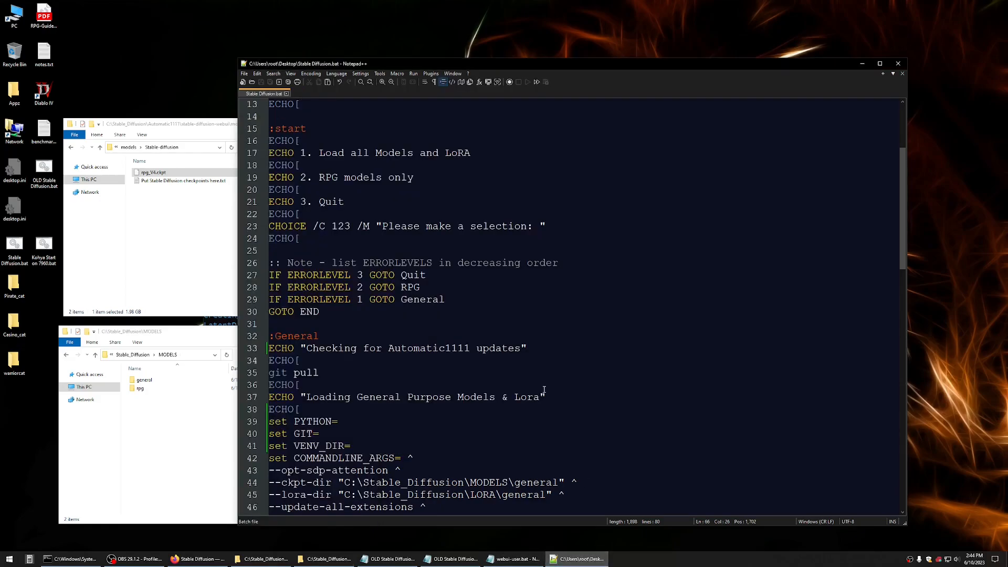
Review the :RPG block's --lora-dir path and return to the Stable Diffusion web UI
{"action": "scroll", "scroll_direction": "down", "scroll_amount": 3}
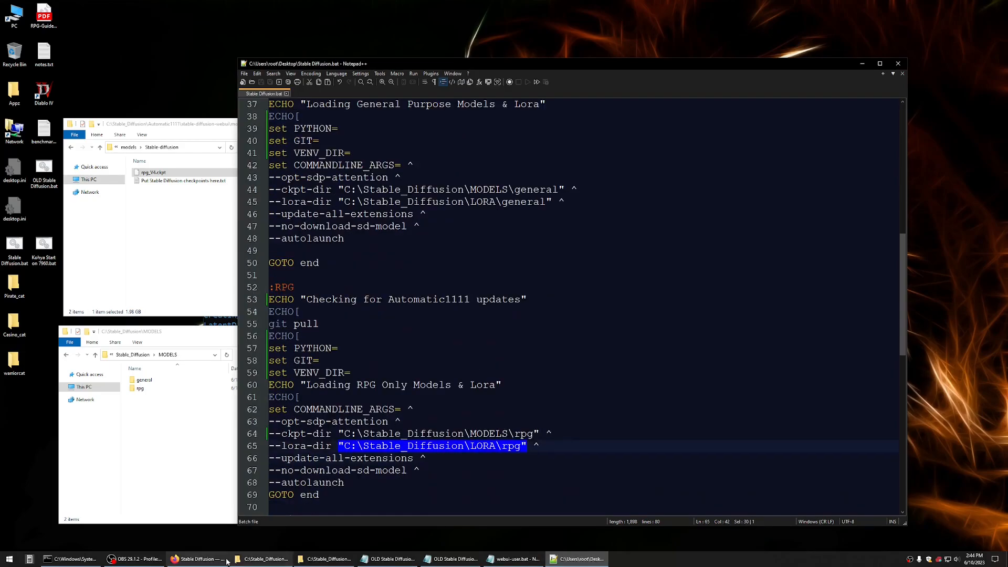
{"action": "left_click", "coordinate": [196, 557]}
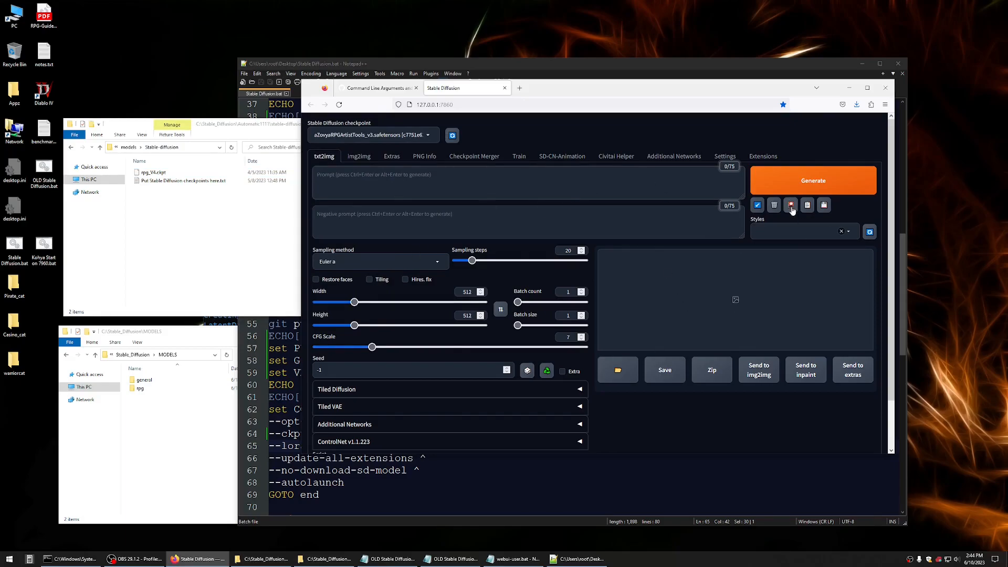
Show the rpg folder's LoRA in the extra networks panel, then bring up Civitai Helper
{"action": "left_click", "coordinate": [789, 205]}
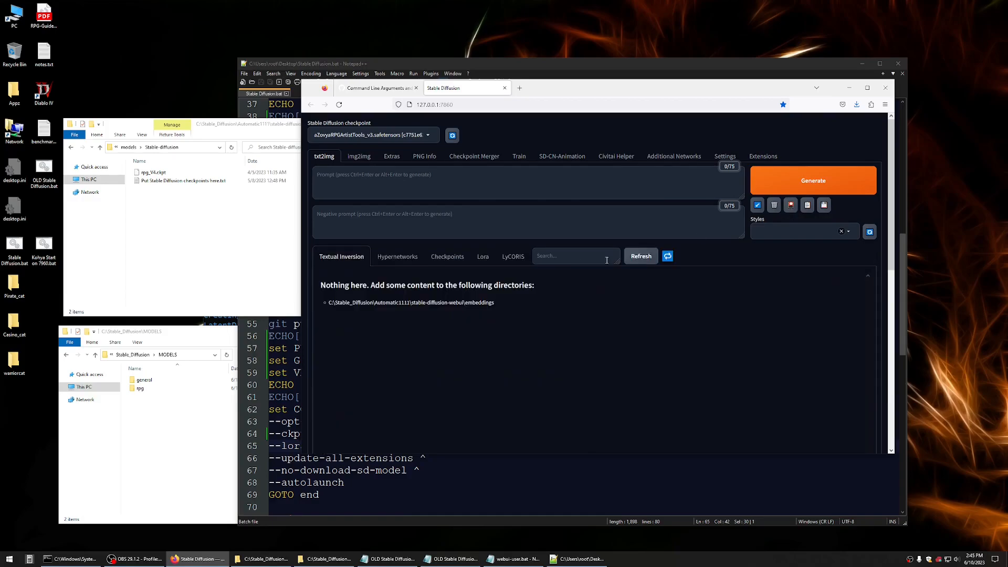
{"action": "left_click", "coordinate": [483, 256]}
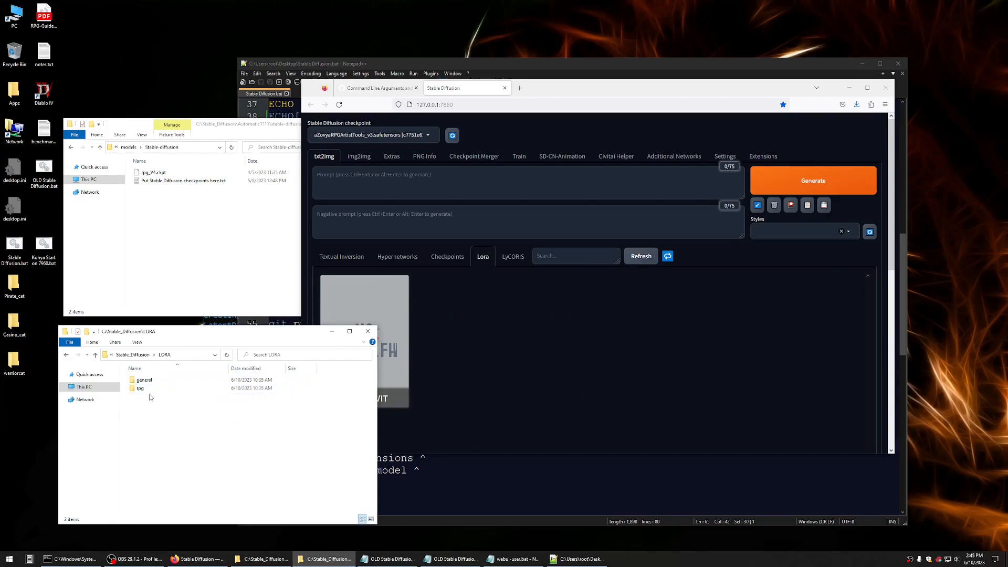
{"action": "double_click", "coordinate": [140, 387]}
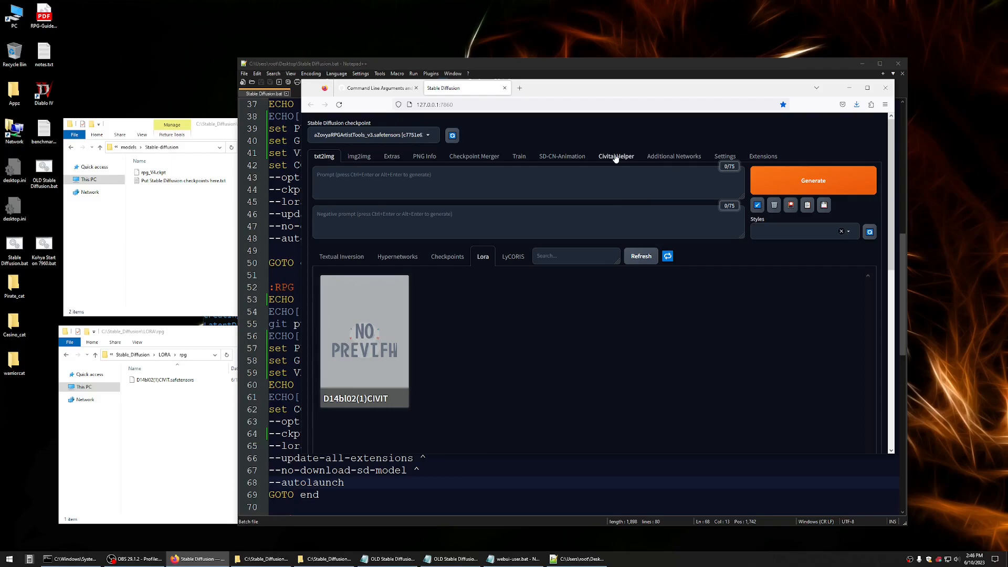
{"action": "left_click", "coordinate": [615, 155]}
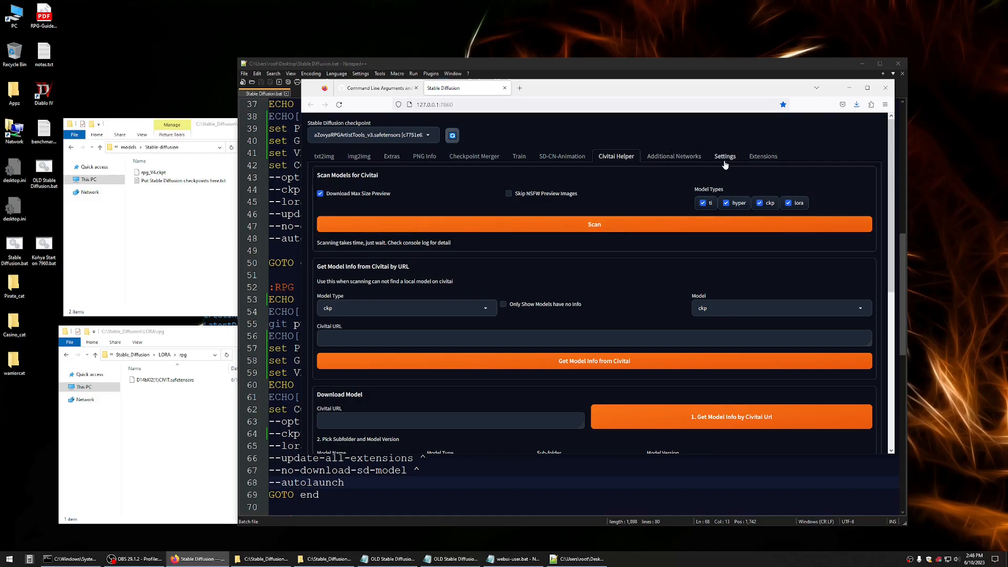
Run Civitai Helper's Scan over the 4 local models and view the three checkpoint cards
{"action": "left_click", "coordinate": [762, 155]}
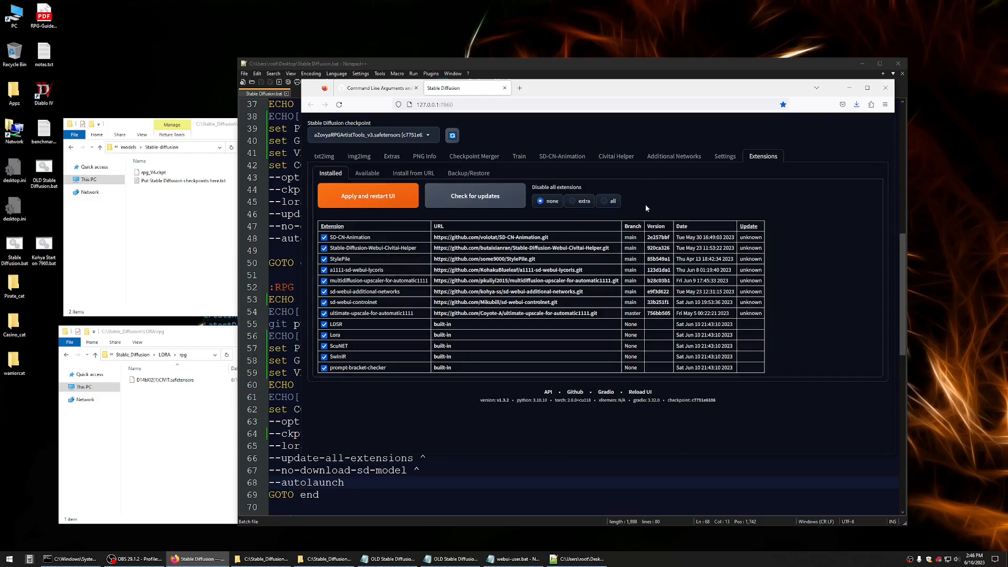
{"action": "left_click", "coordinate": [615, 155]}
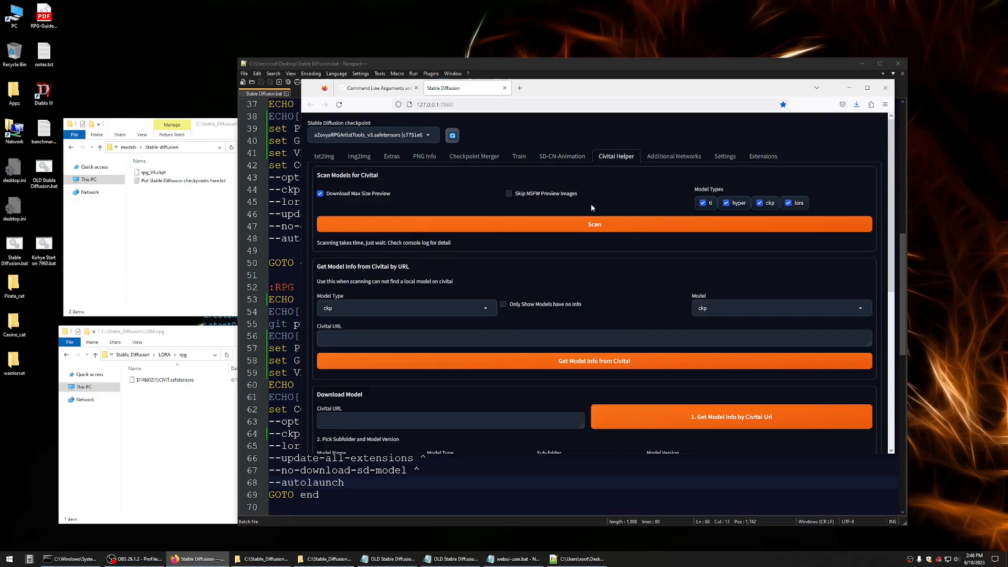
{"action": "scroll", "scroll_direction": "down", "scroll_amount": 3}
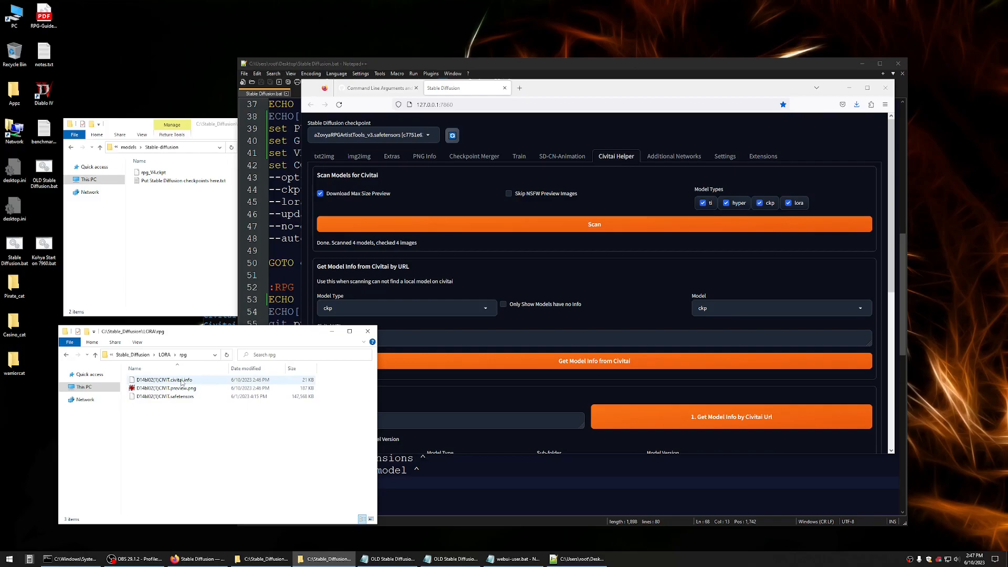
{"action": "left_click", "coordinate": [200, 442]}
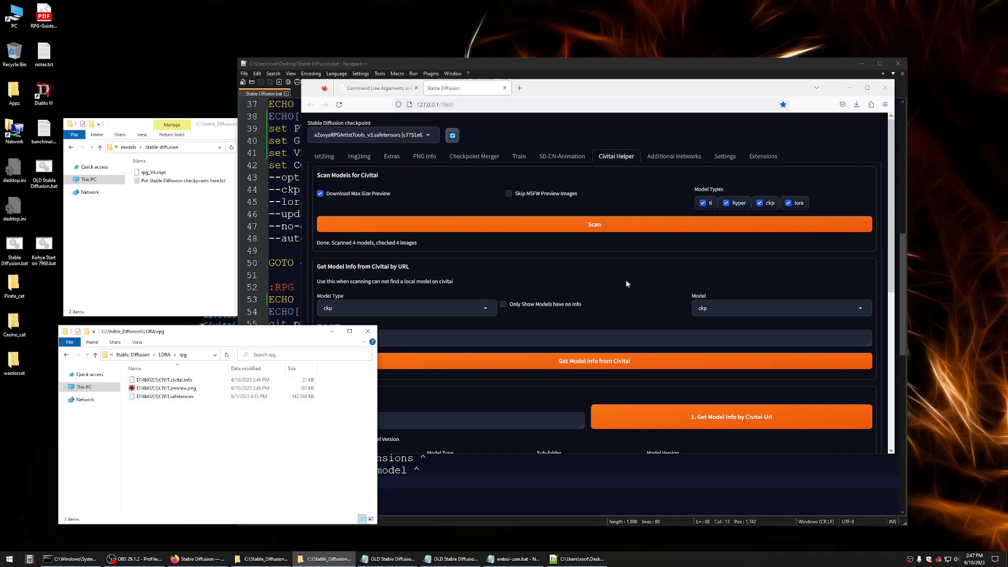
{"action": "scroll", "scroll_direction": "down", "scroll_amount": 3}
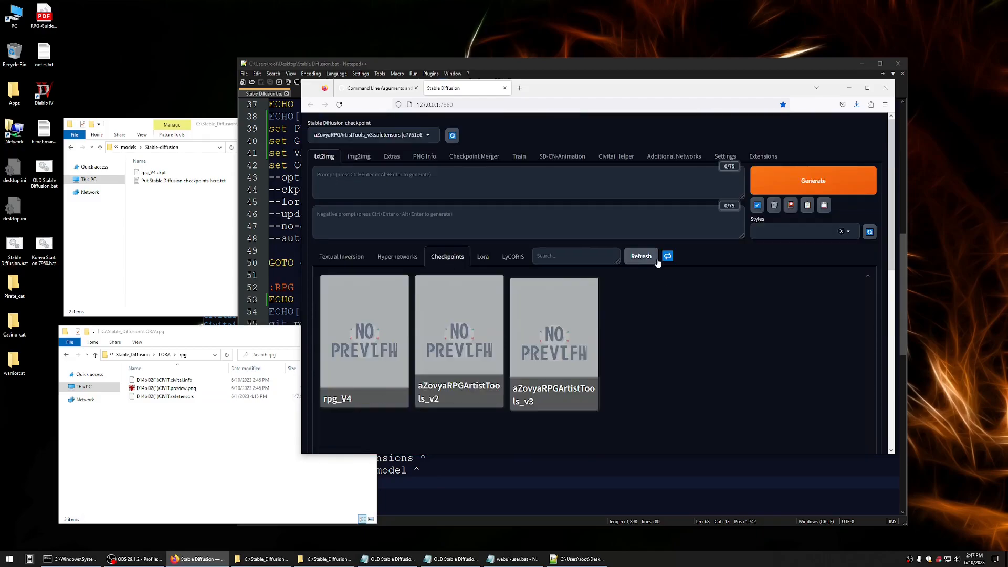
Refresh the checkpoint cards to show Civitai previews, then show the D14bl02(1)CIVIT LoRA card
{"action": "left_click", "coordinate": [640, 256]}
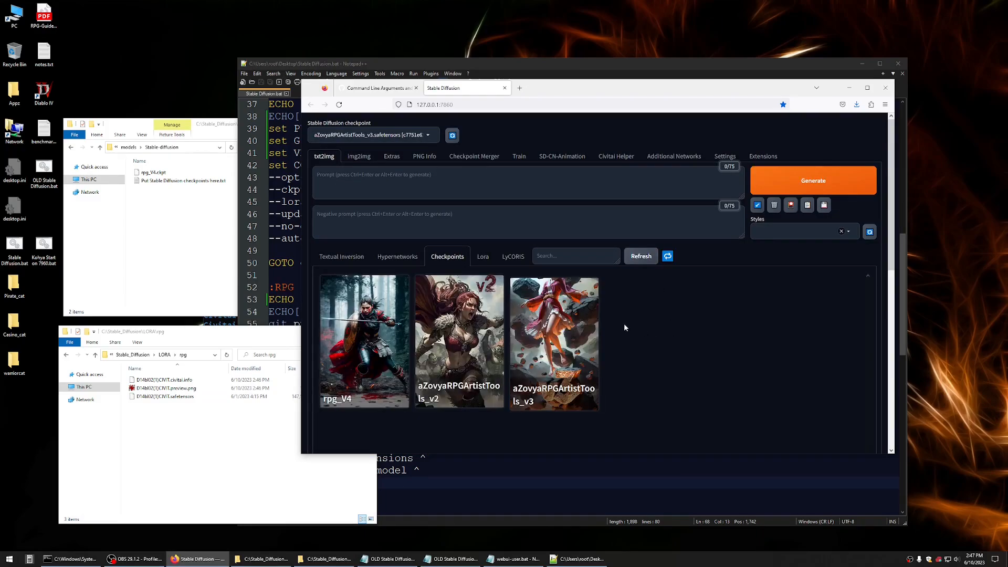
{"action": "left_click", "coordinate": [458, 340]}
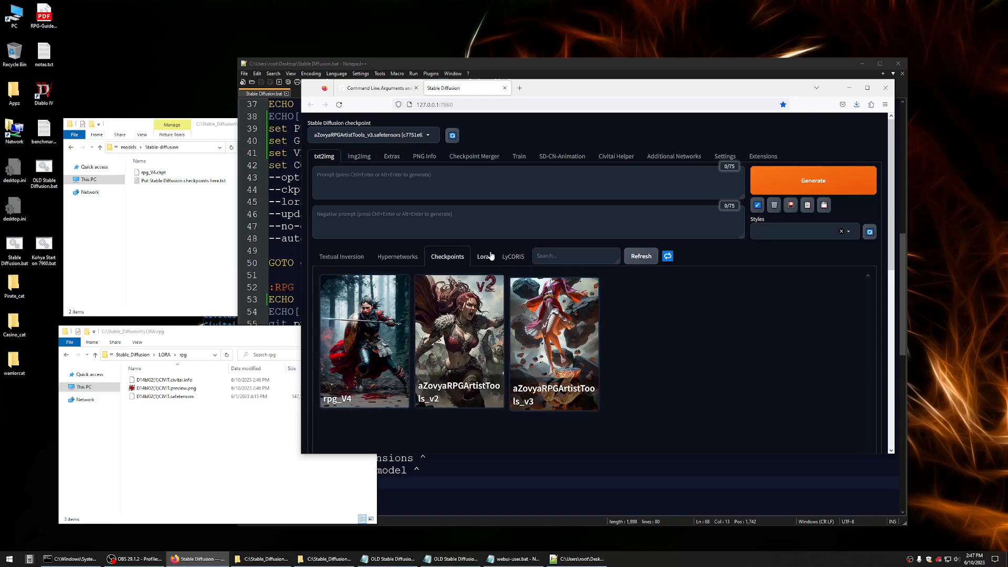
{"action": "left_click", "coordinate": [483, 256]}
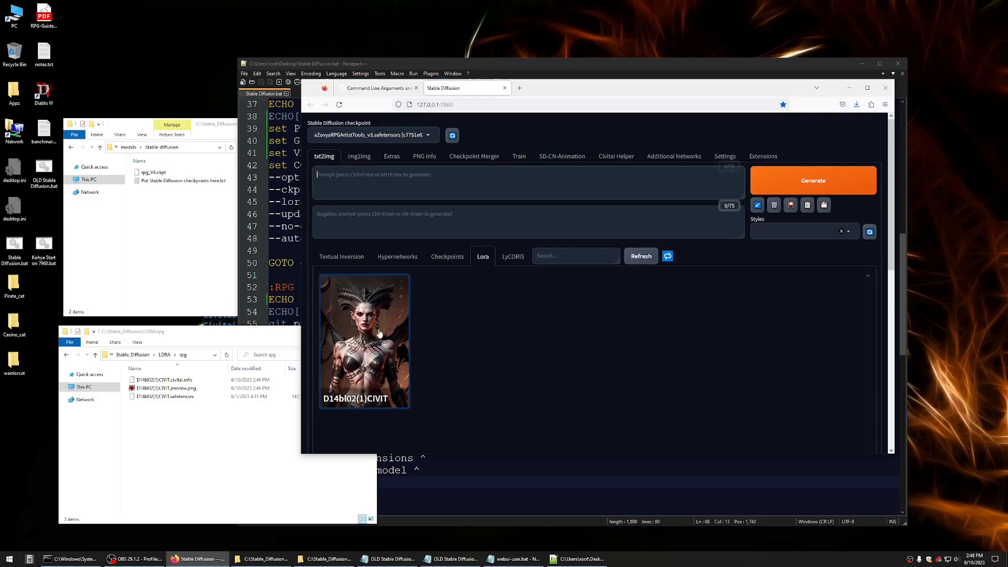
{"action": "mouse_move", "coordinate": [364, 340]}
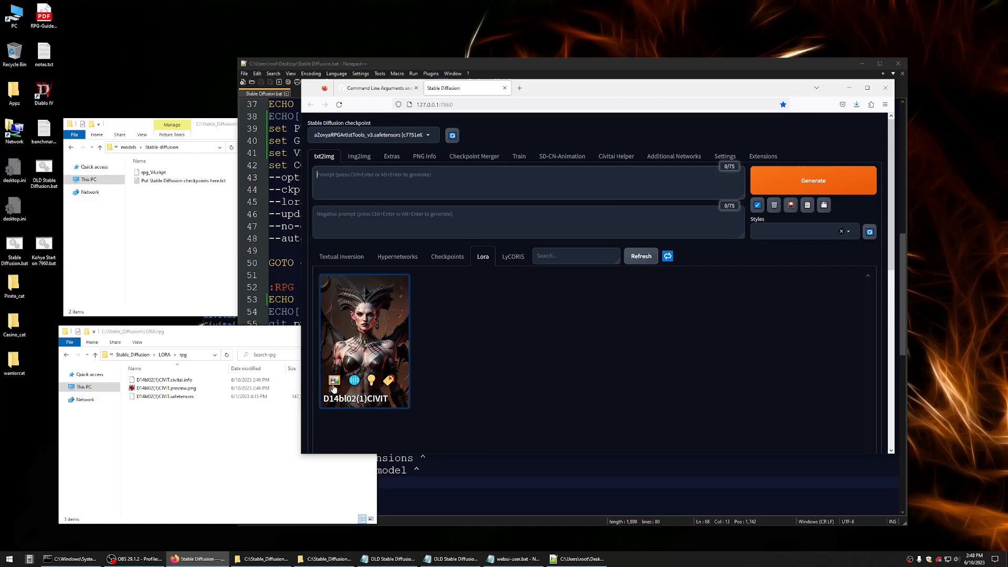
{"action": "mouse_move", "coordinate": [334, 380]}
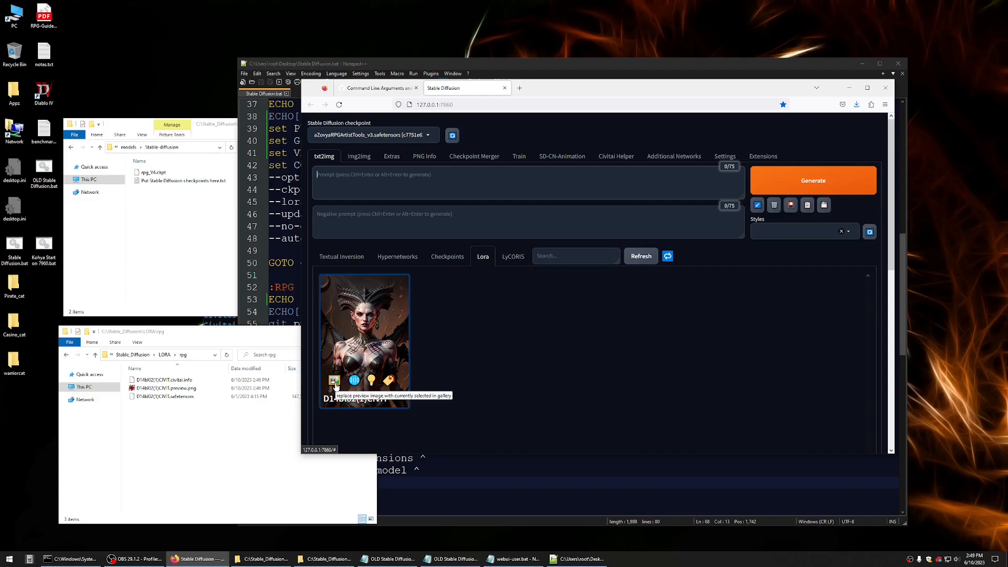
{"action": "mouse_move", "coordinate": [351, 380]}
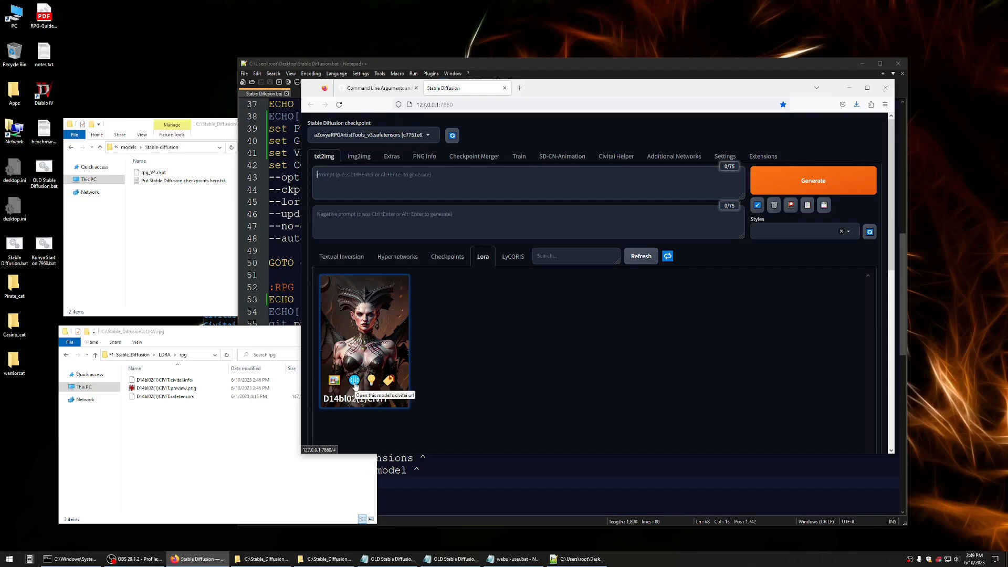
{"action": "mouse_move", "coordinate": [371, 380]}
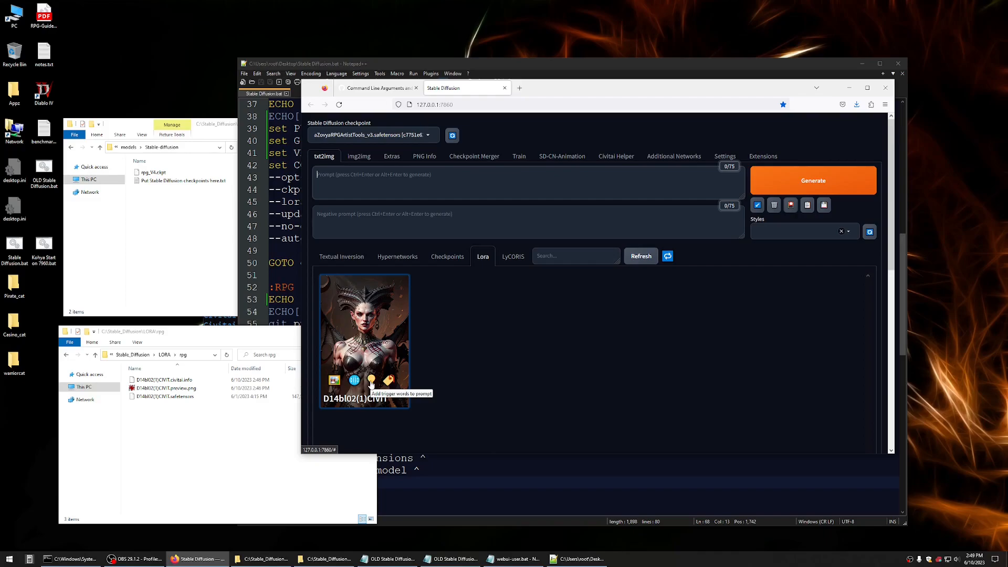
Fill prompts with 'a lilith in the style of D14bl0' from the preview and insert the D14bl02(1)CIVIT LoRA tag
{"action": "left_click", "coordinate": [371, 380]}
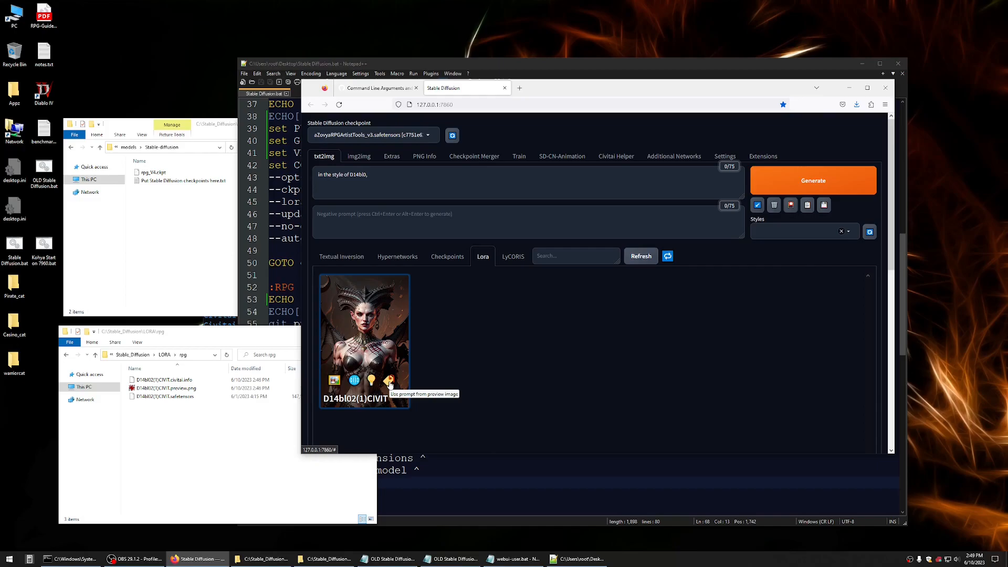
{"action": "left_click", "coordinate": [389, 380]}
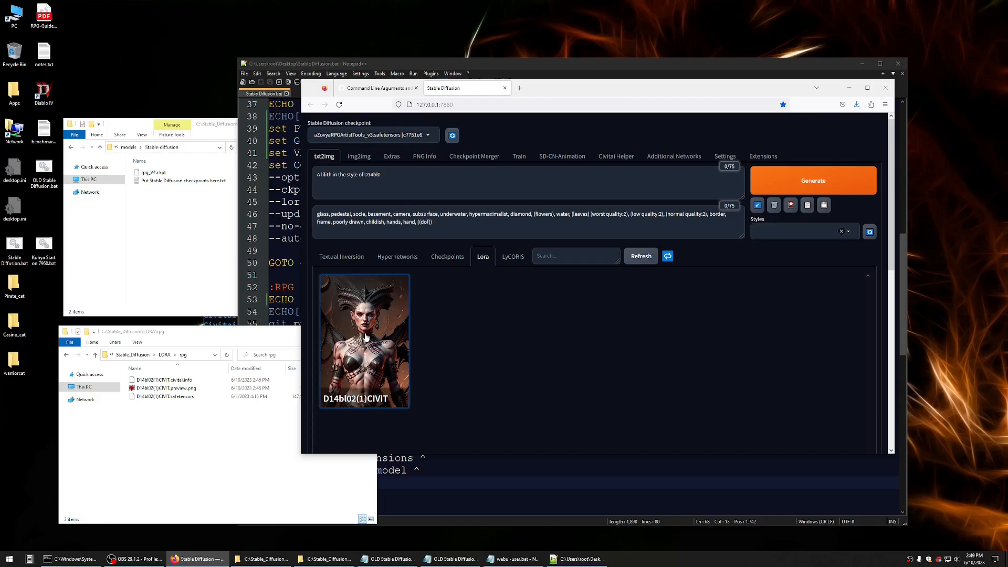
{"action": "left_click", "coordinate": [365, 339]}
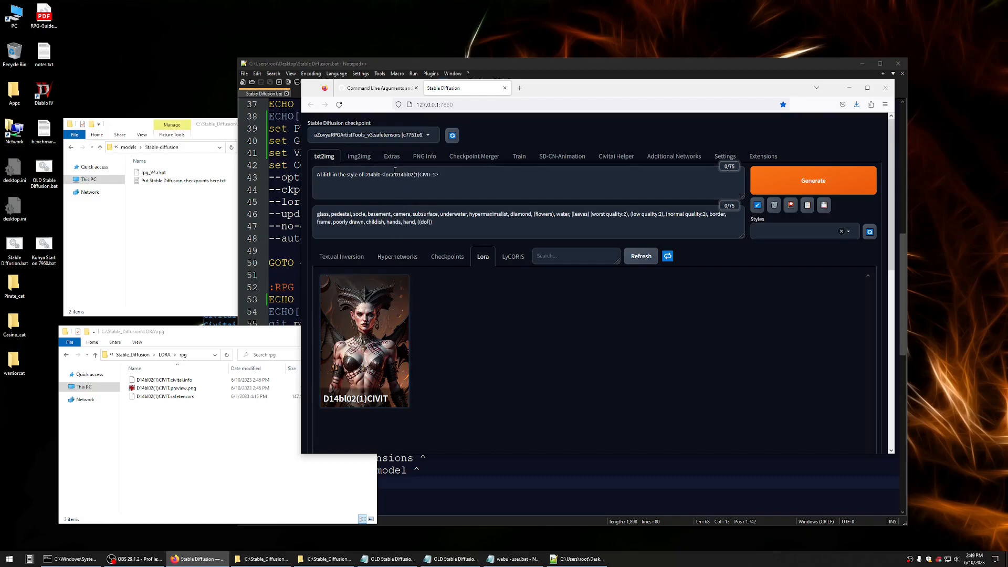
{"action": "left_click", "coordinate": [379, 174]}
{"action": "type", "text": ","}
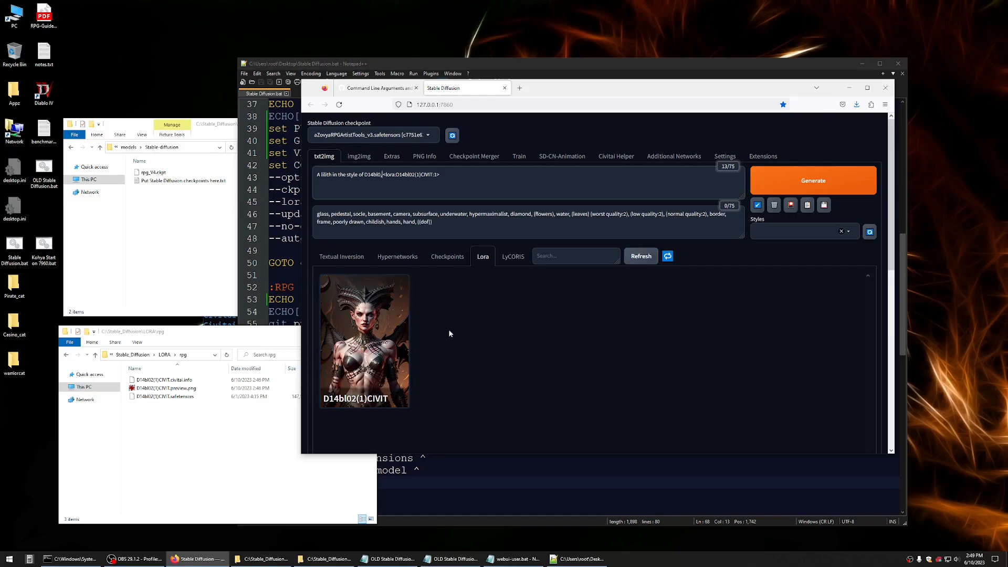
{"action": "left_click", "coordinate": [447, 256]}
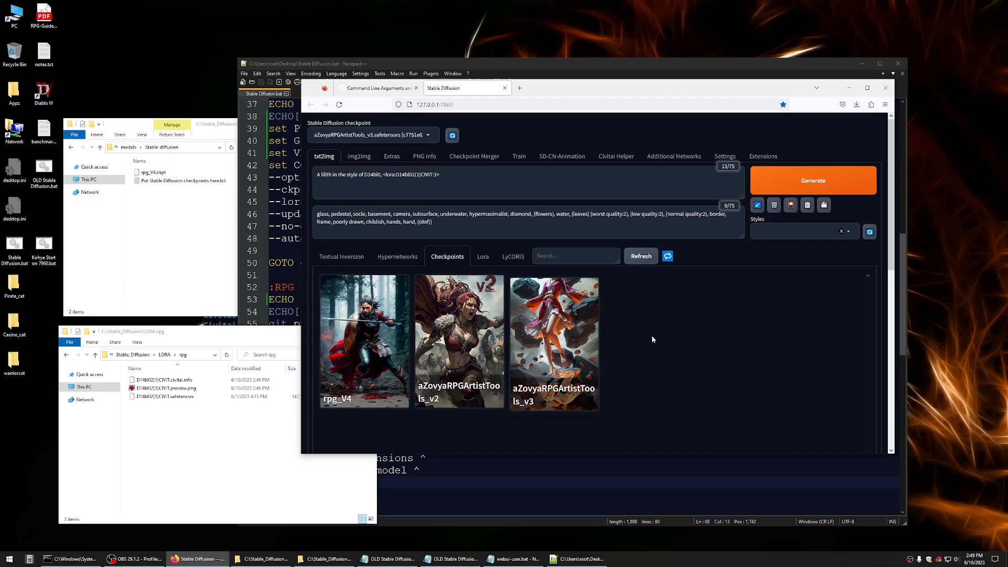
Generate the first horned Lilith image using the D14bl02(1)CIVIT LoRA prompt
{"action": "scroll", "scroll_direction": "down", "scroll_amount": 3}
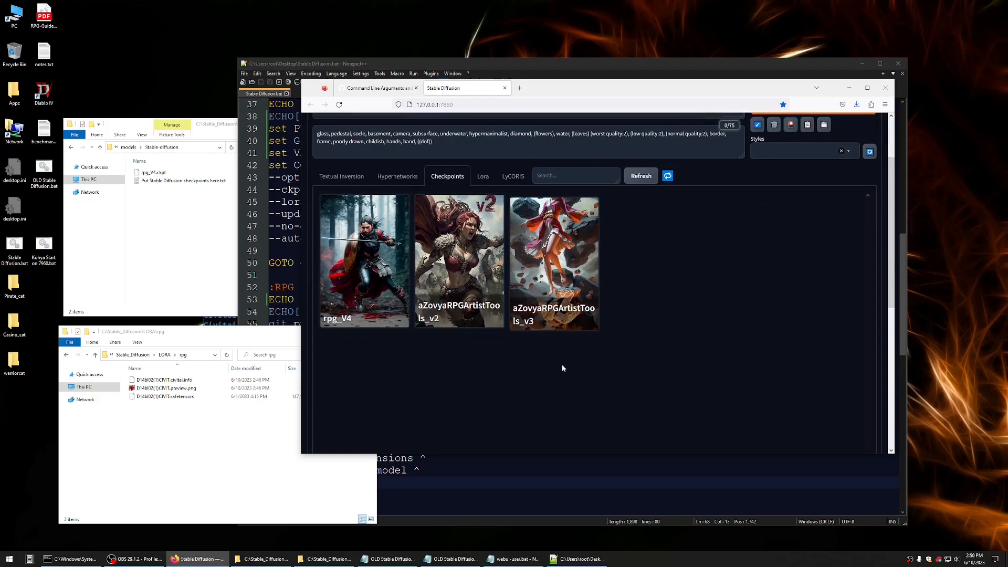
{"action": "scroll", "scroll_direction": "down", "scroll_amount": 3}
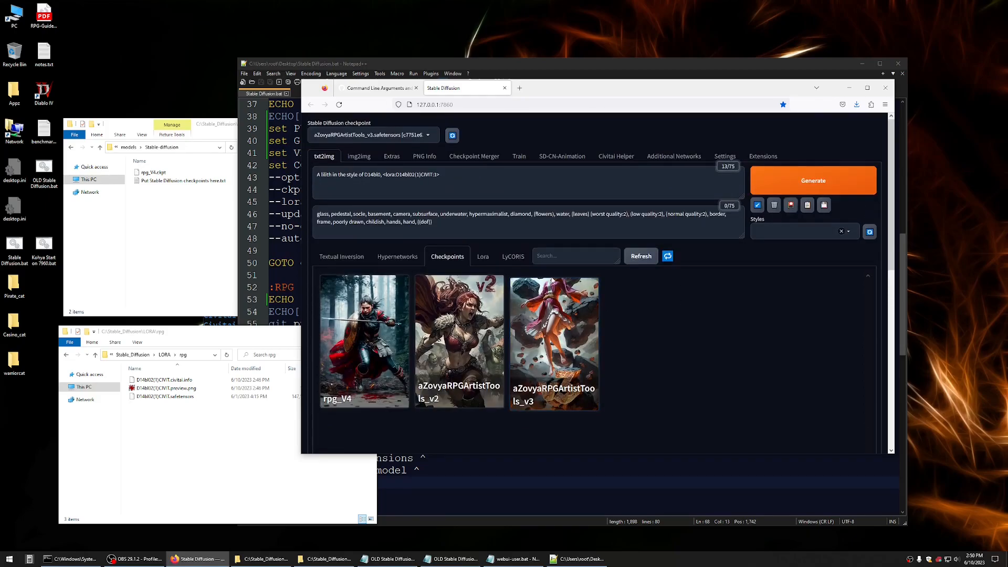
{"action": "left_click", "coordinate": [483, 256]}
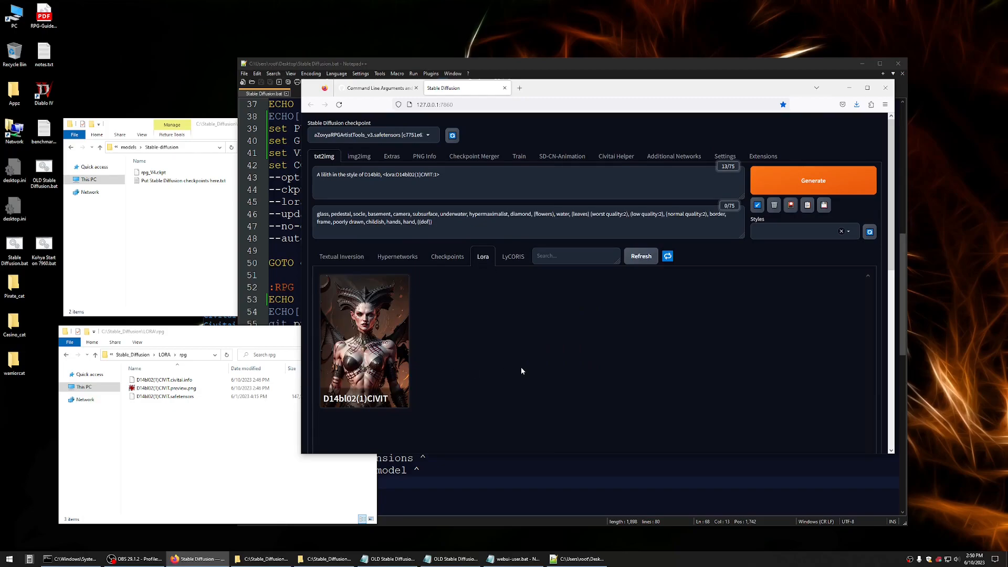
{"action": "mouse_move", "coordinate": [268, 454]}
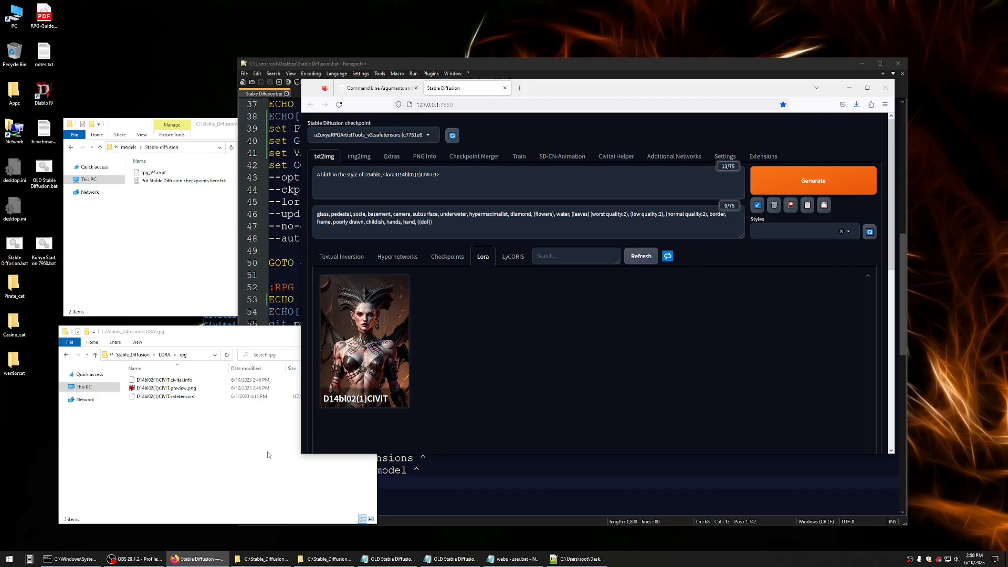
{"action": "mouse_move", "coordinate": [554, 383]}
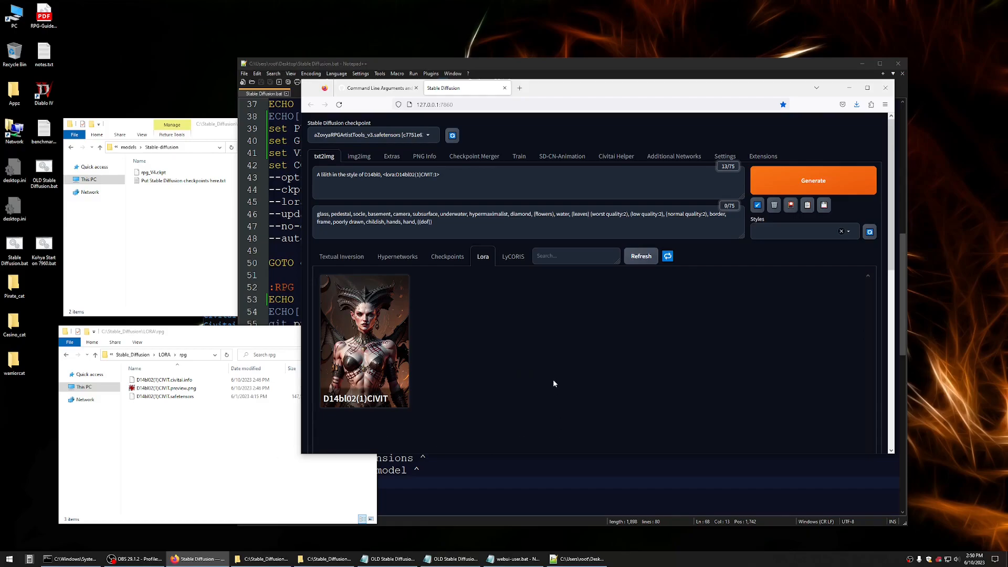
{"action": "mouse_move", "coordinate": [757, 198]}
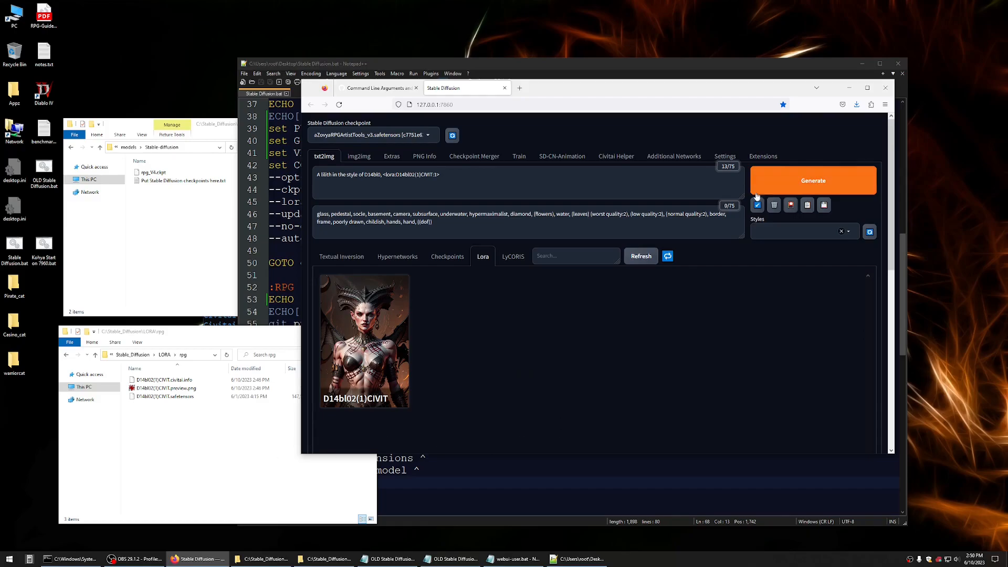
{"action": "left_click", "coordinate": [813, 179]}
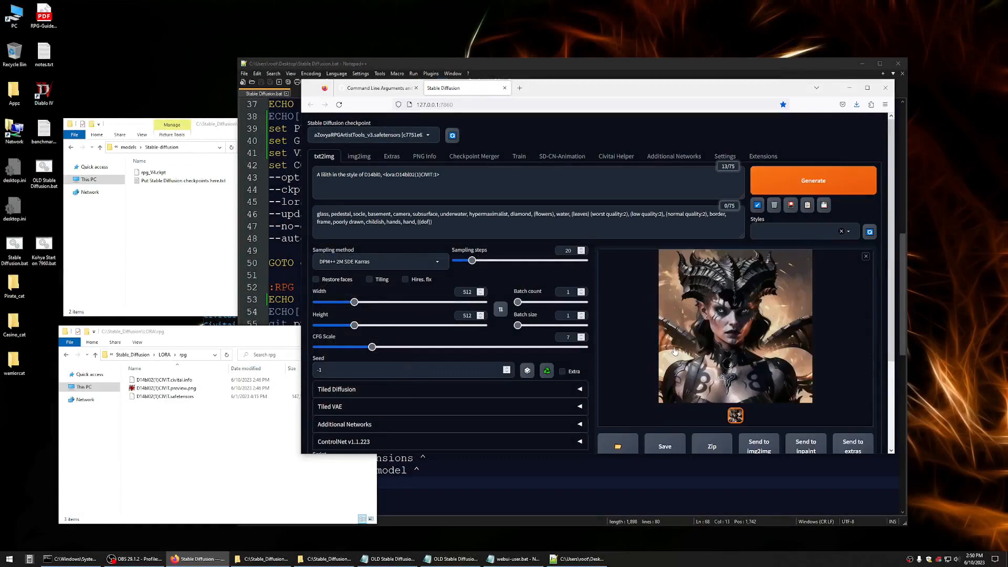